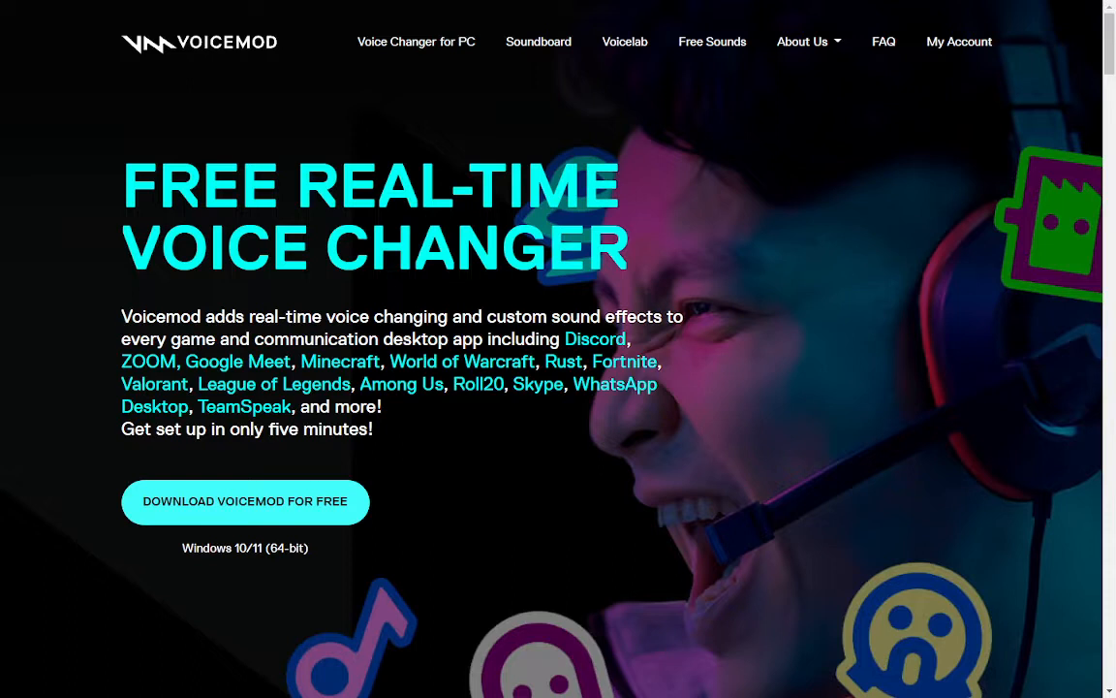
{"action": "mouse_move", "coordinate": [674, 453]}
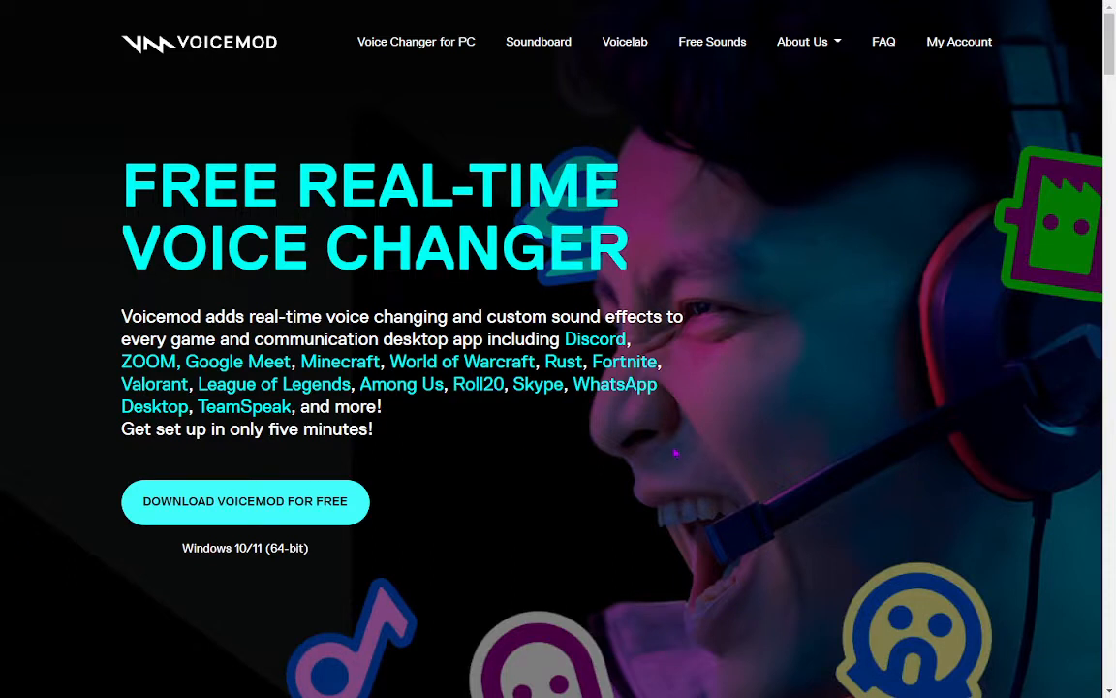
{"action": "mouse_move", "coordinate": [682, 353]}
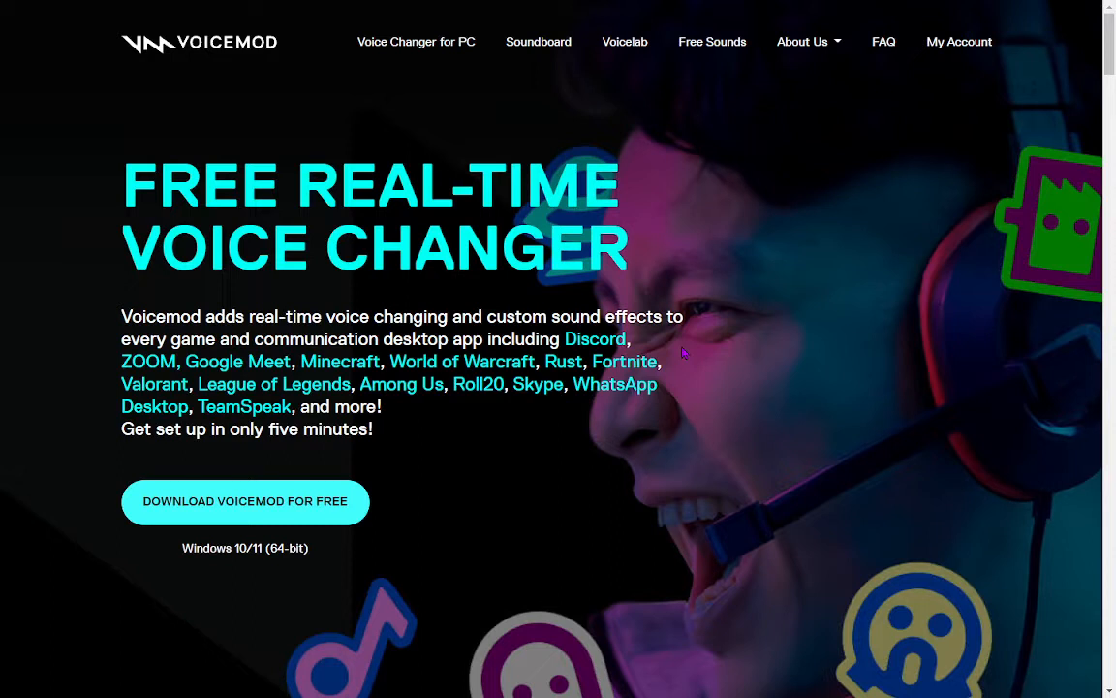
{"action": "mouse_move", "coordinate": [760, 477]}
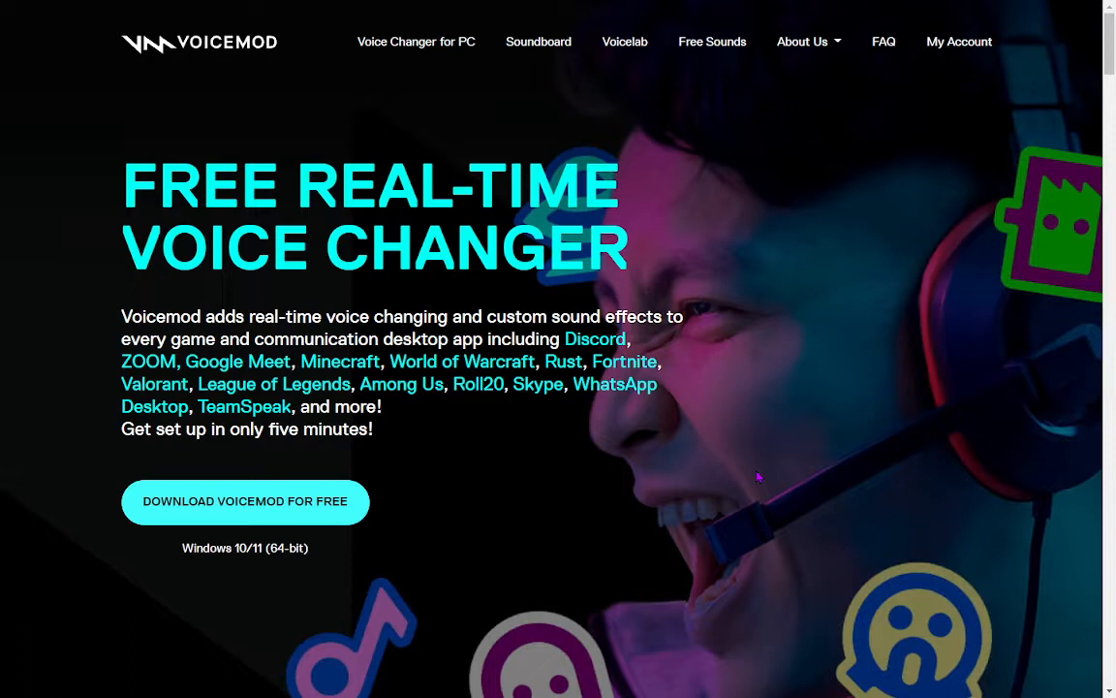
{"action": "mouse_move", "coordinate": [295, 500]}
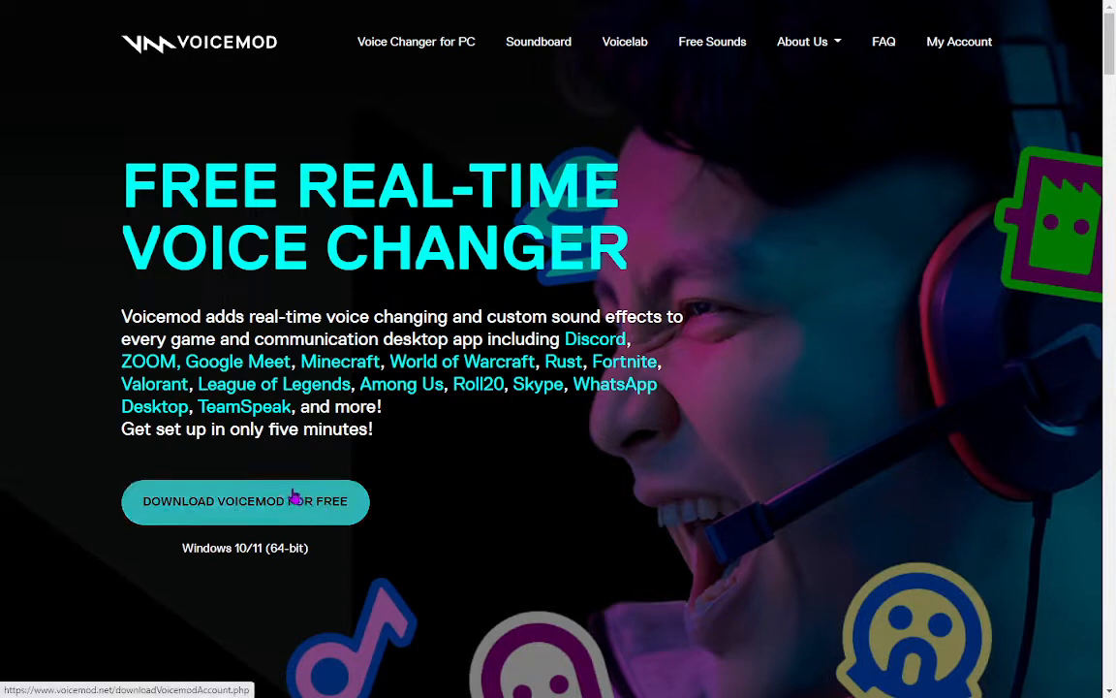
{"action": "mouse_move", "coordinate": [566, 533]}
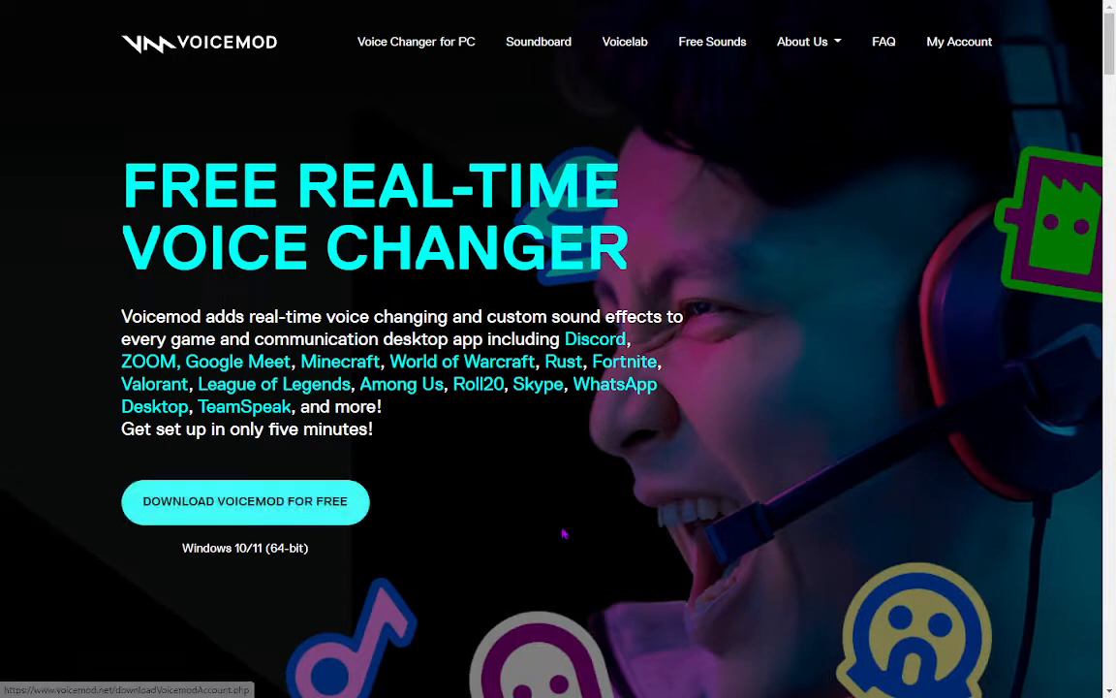
{"action": "mouse_move", "coordinate": [741, 357]}
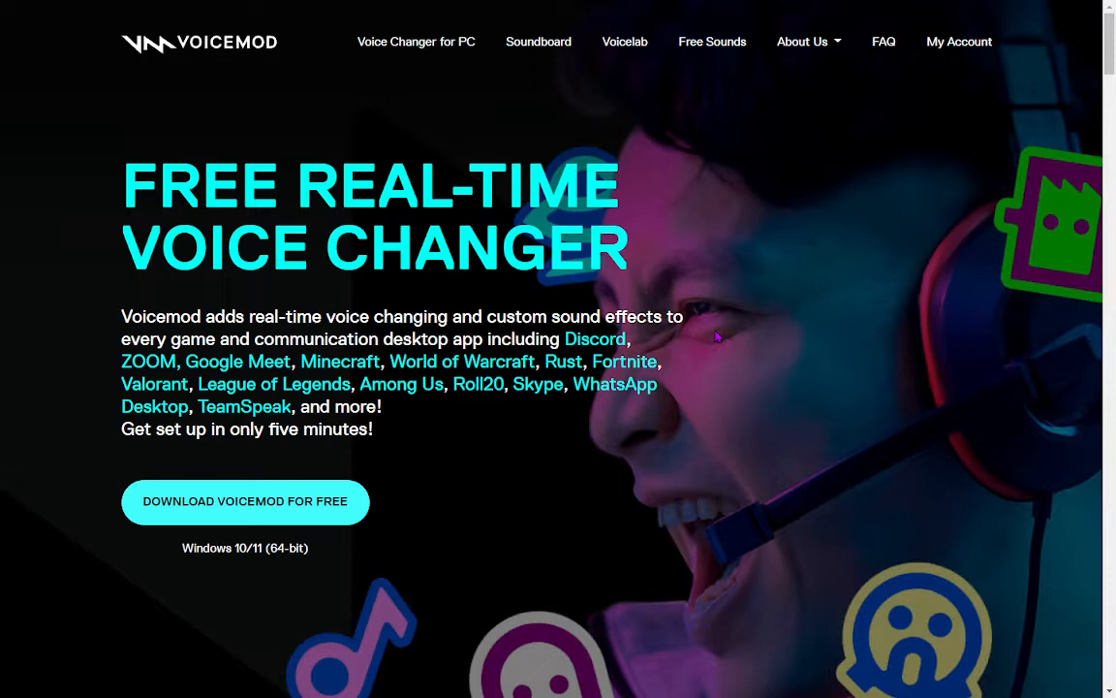
{"action": "mouse_move", "coordinate": [632, 395]}
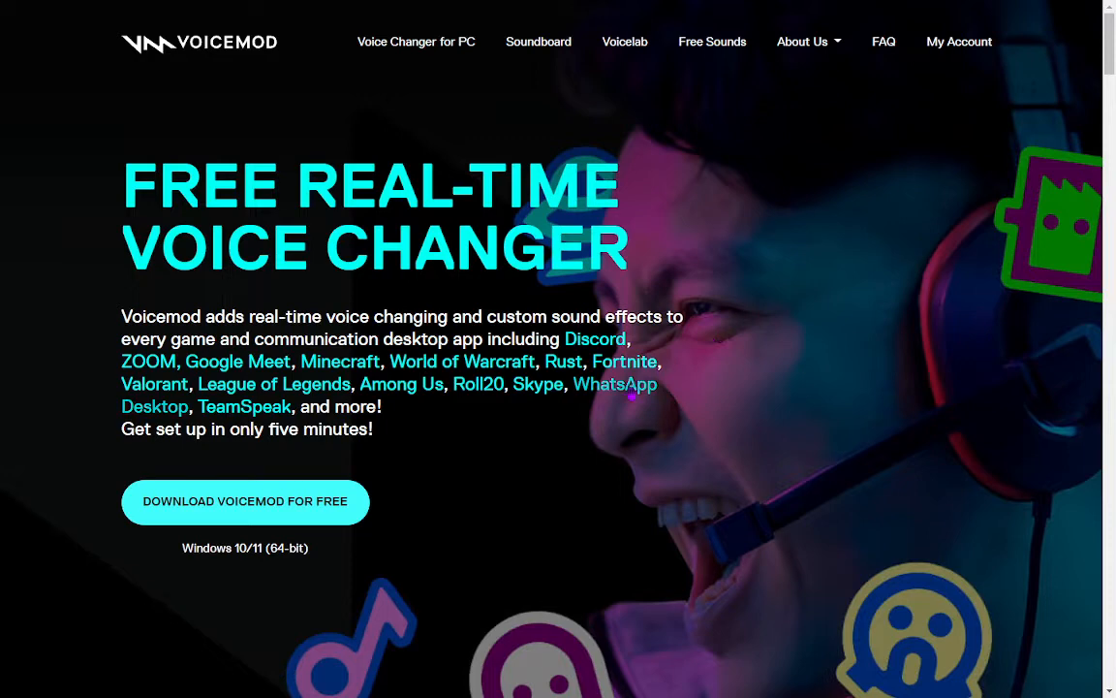
Minimize the browser so the Windows desktop is visible.
{"action": "left_click", "coordinate": [624, 363]}
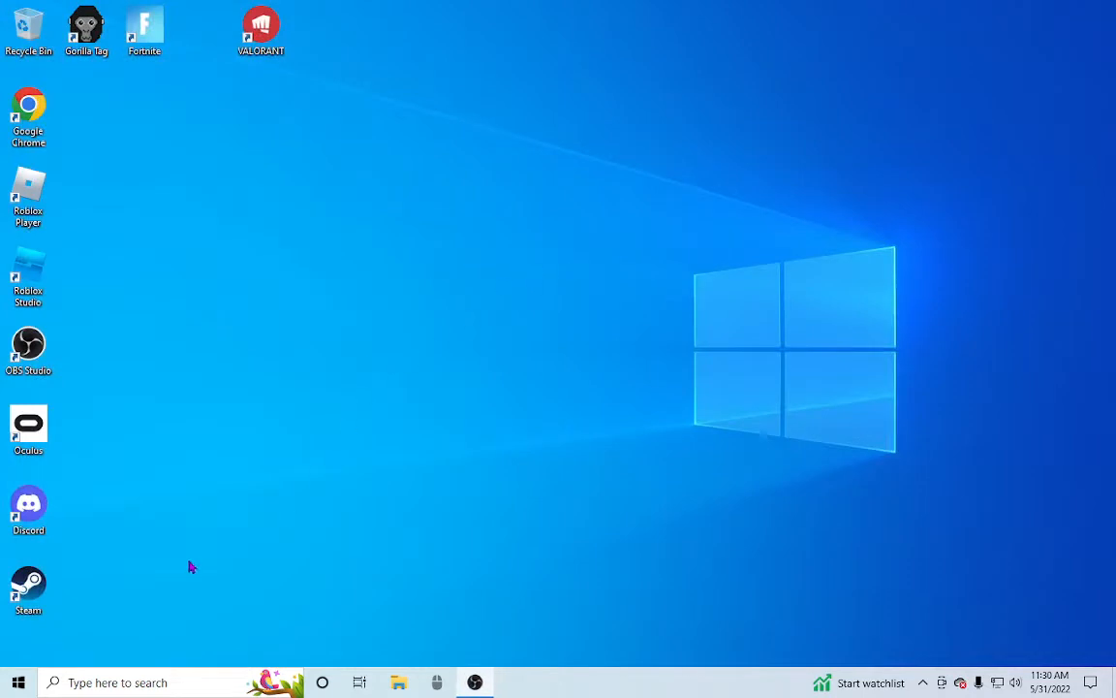
{"action": "mouse_move", "coordinate": [18, 682]}
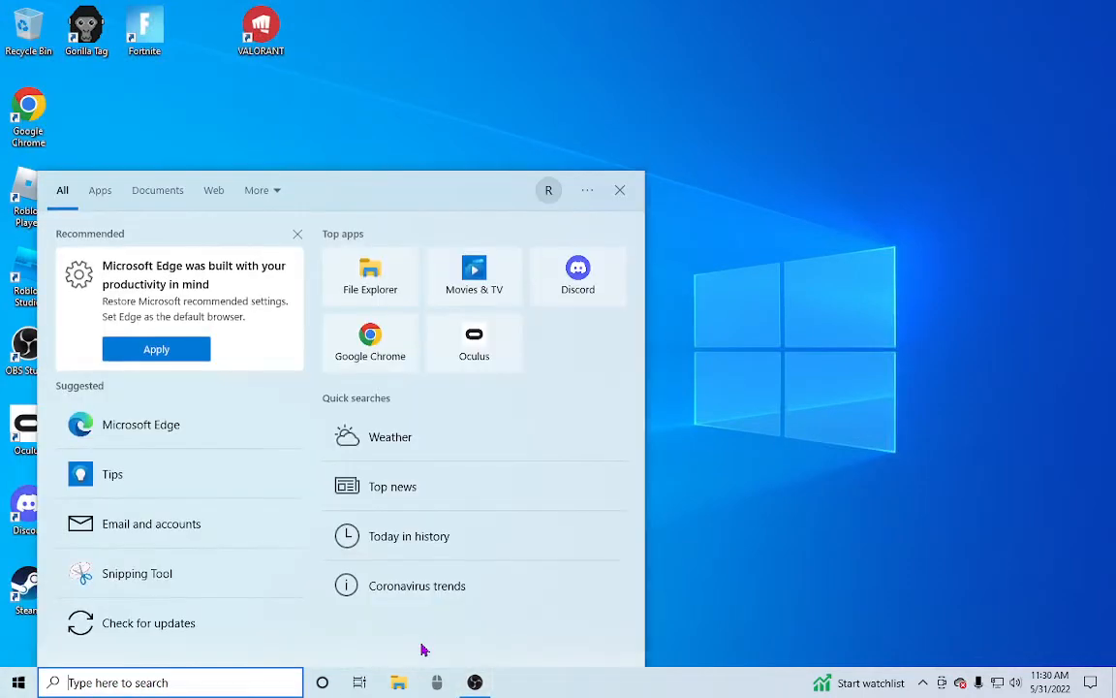
Search Windows for 'voicemod' and run the Voicemod app as administrator.
{"action": "type", "text": "voicemod"}
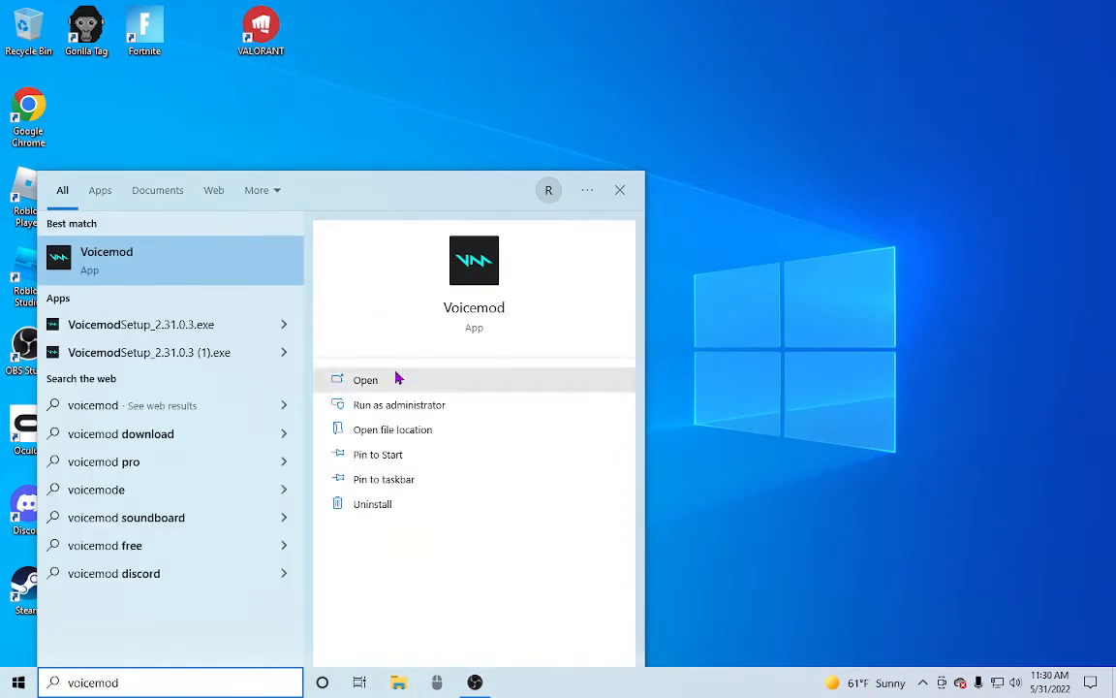
{"action": "mouse_move", "coordinate": [376, 380]}
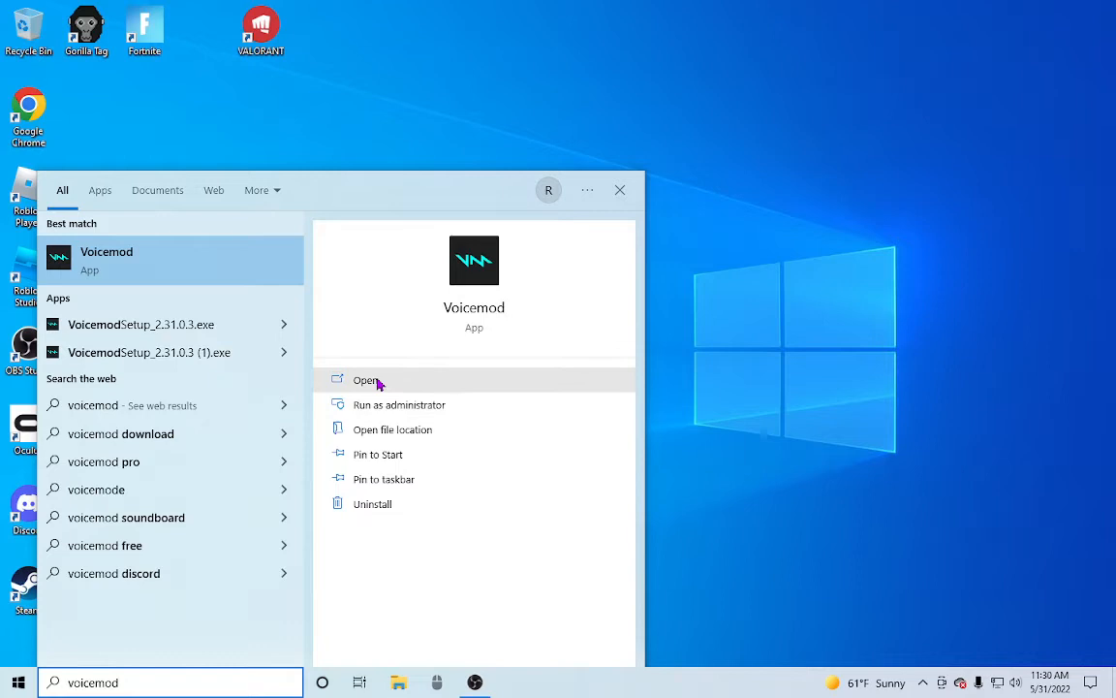
{"action": "mouse_move", "coordinate": [198, 234]}
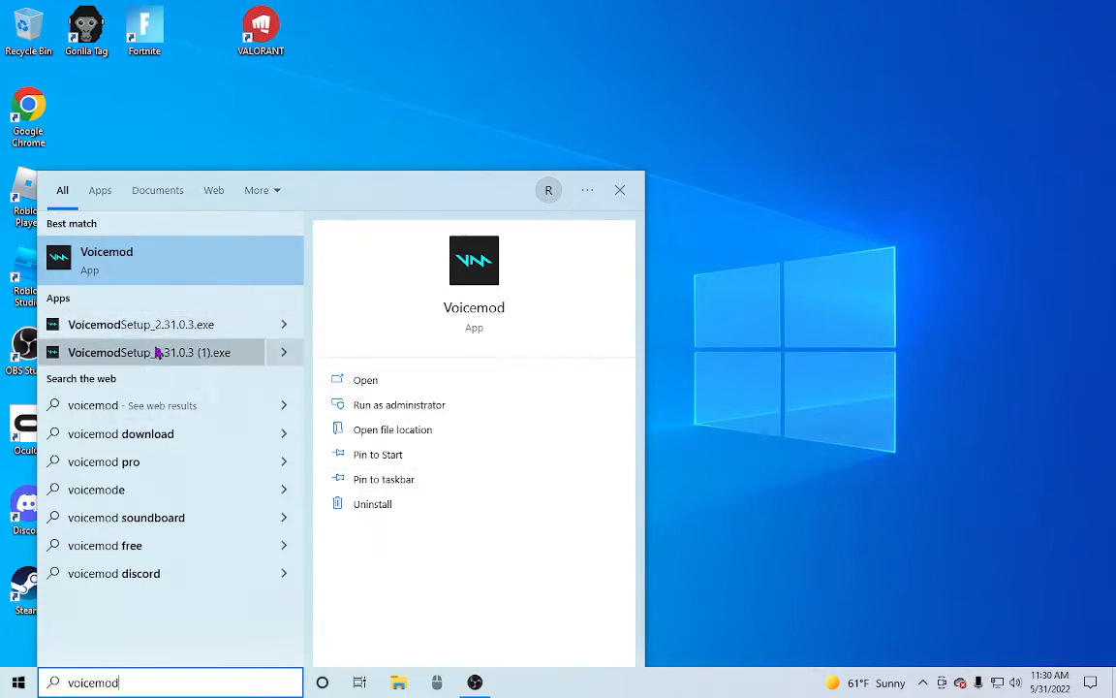
{"action": "mouse_move", "coordinate": [155, 353]}
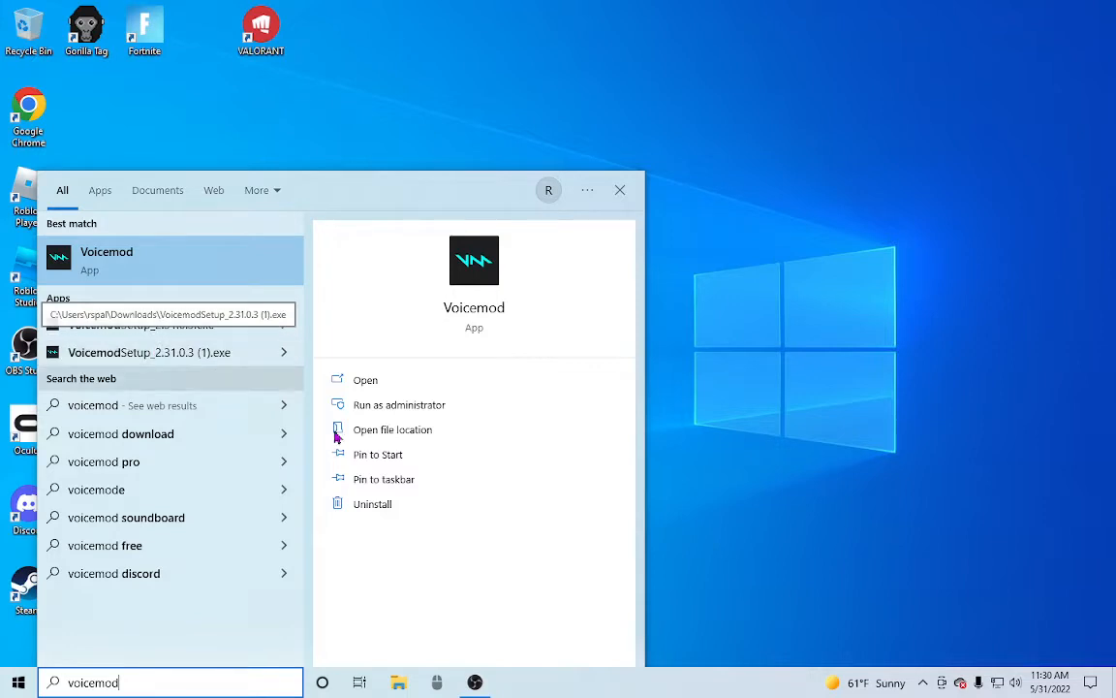
{"action": "mouse_move", "coordinate": [1042, 450]}
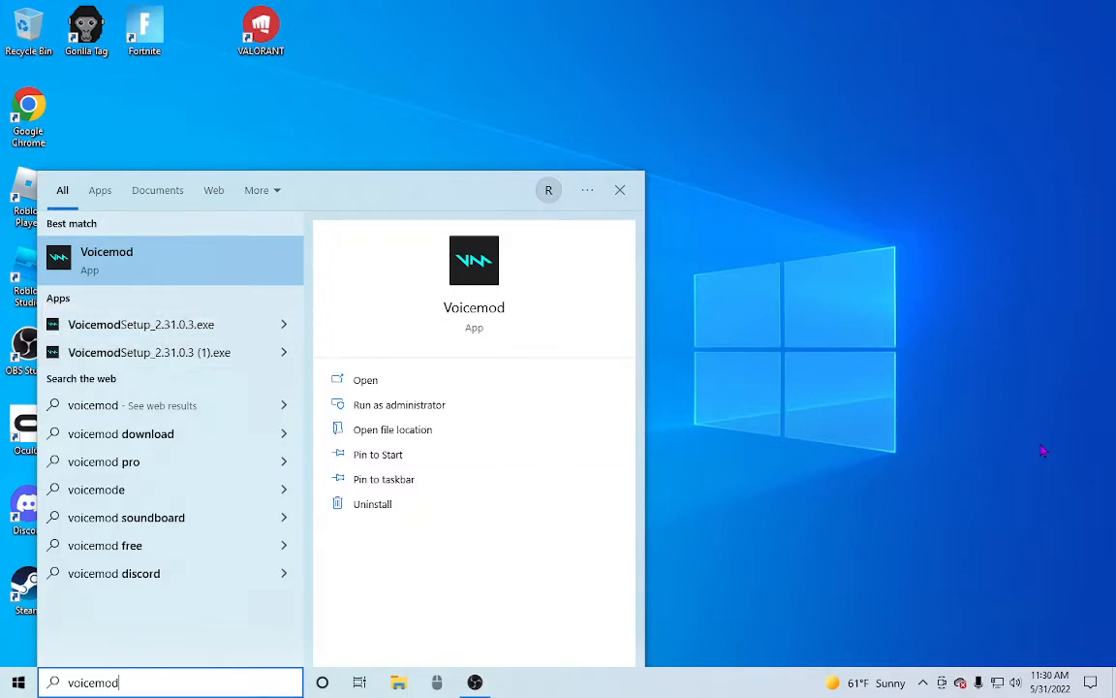
{"action": "mouse_move", "coordinate": [577, 422]}
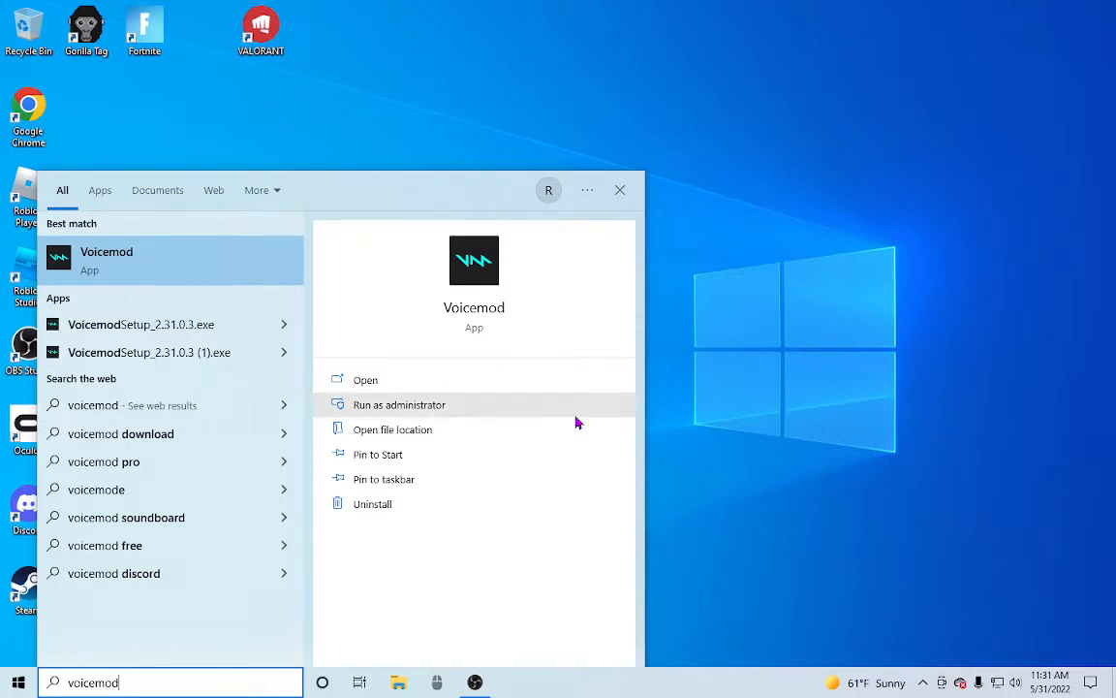
{"action": "left_click", "coordinate": [399, 405]}
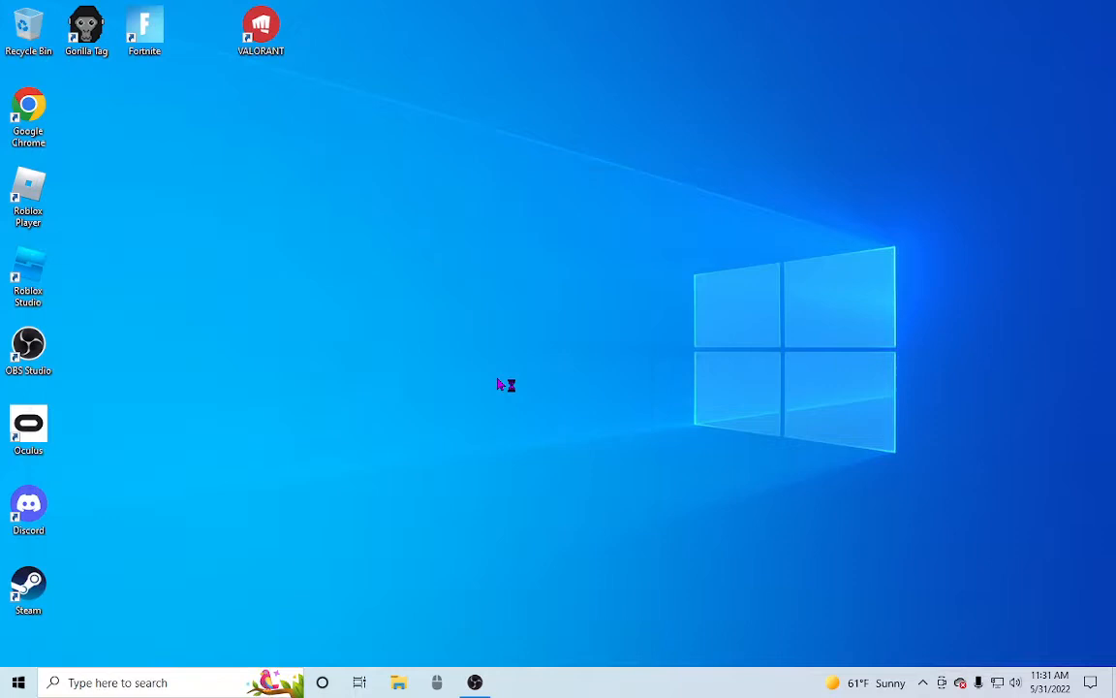
{"action": "mouse_move", "coordinate": [497, 380]}
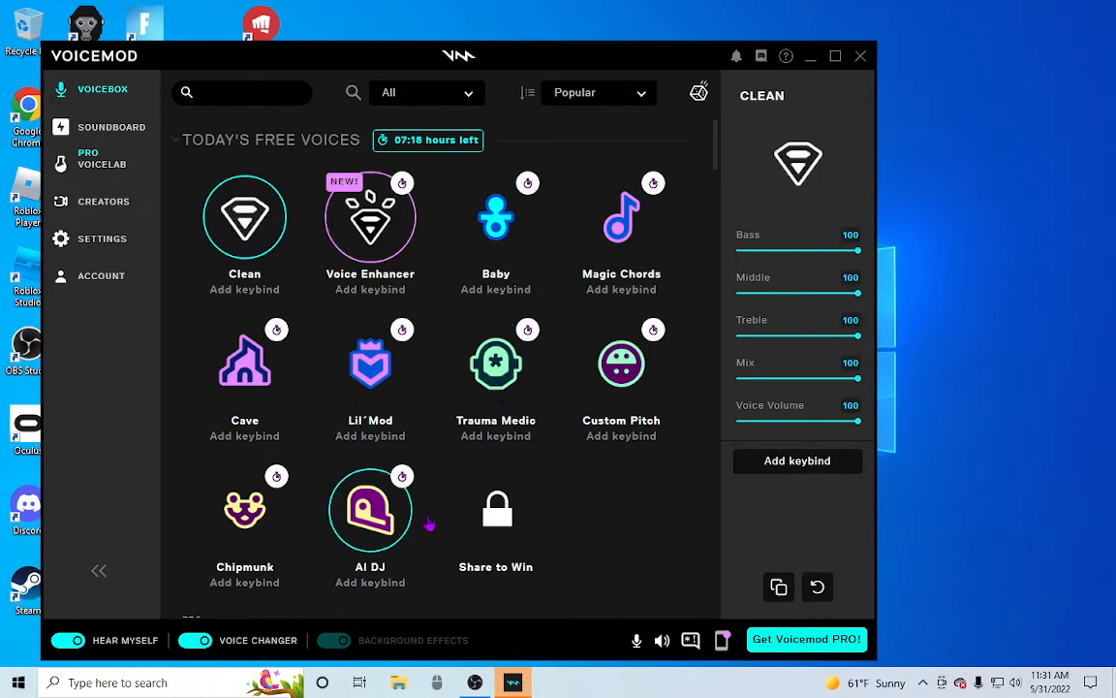
Try the Magic Chords voice, return to Clean, then go to Voicemod's audio device settings.
{"action": "left_click", "coordinate": [101, 275]}
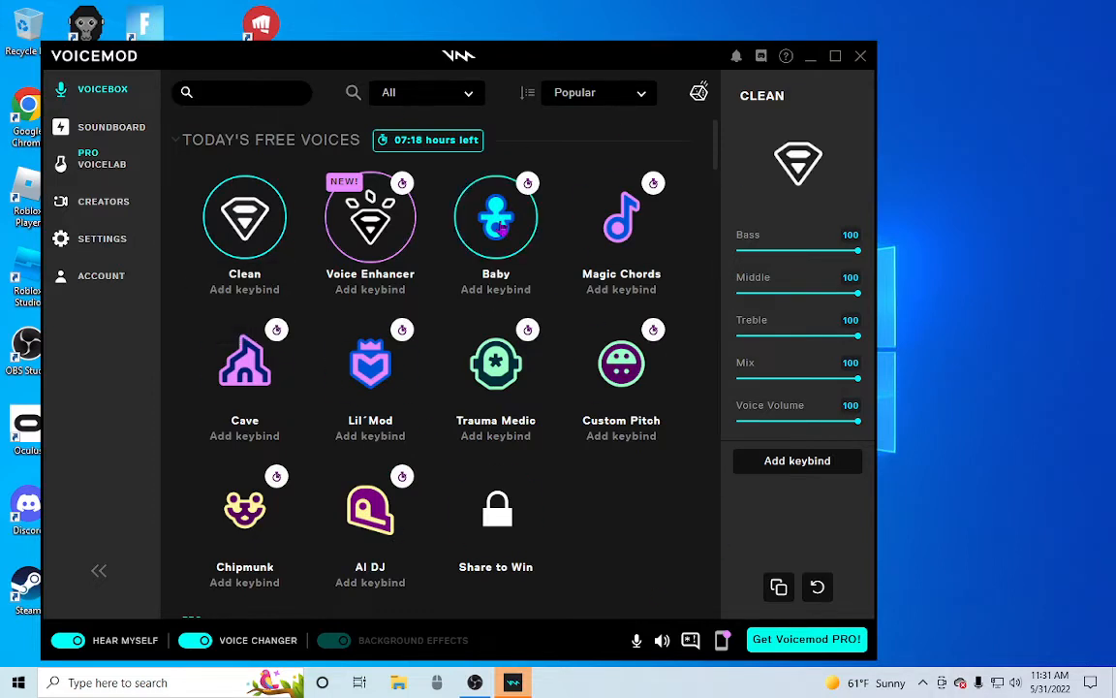
{"action": "left_click", "coordinate": [620, 217]}
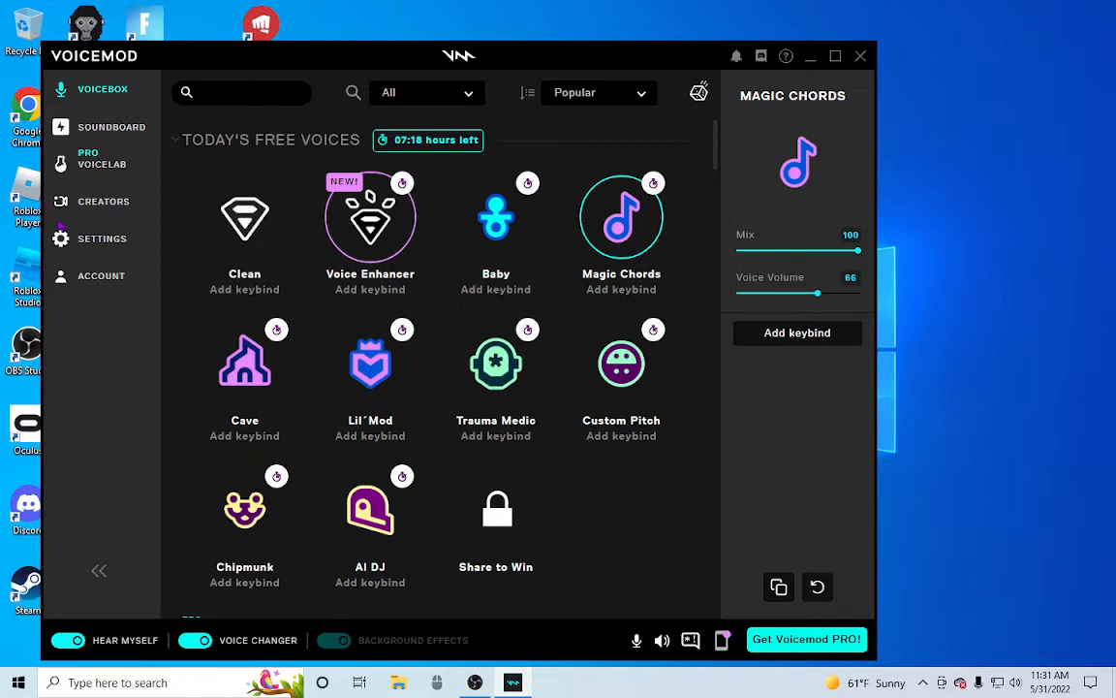
{"action": "left_click", "coordinate": [244, 217]}
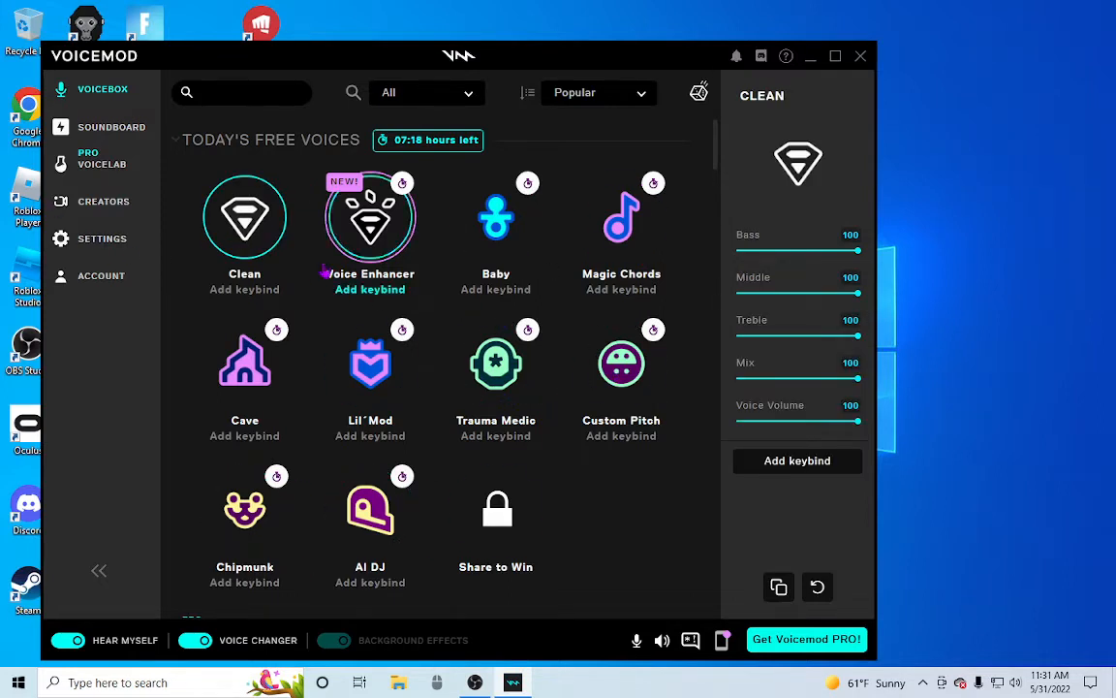
{"action": "left_click", "coordinate": [101, 239]}
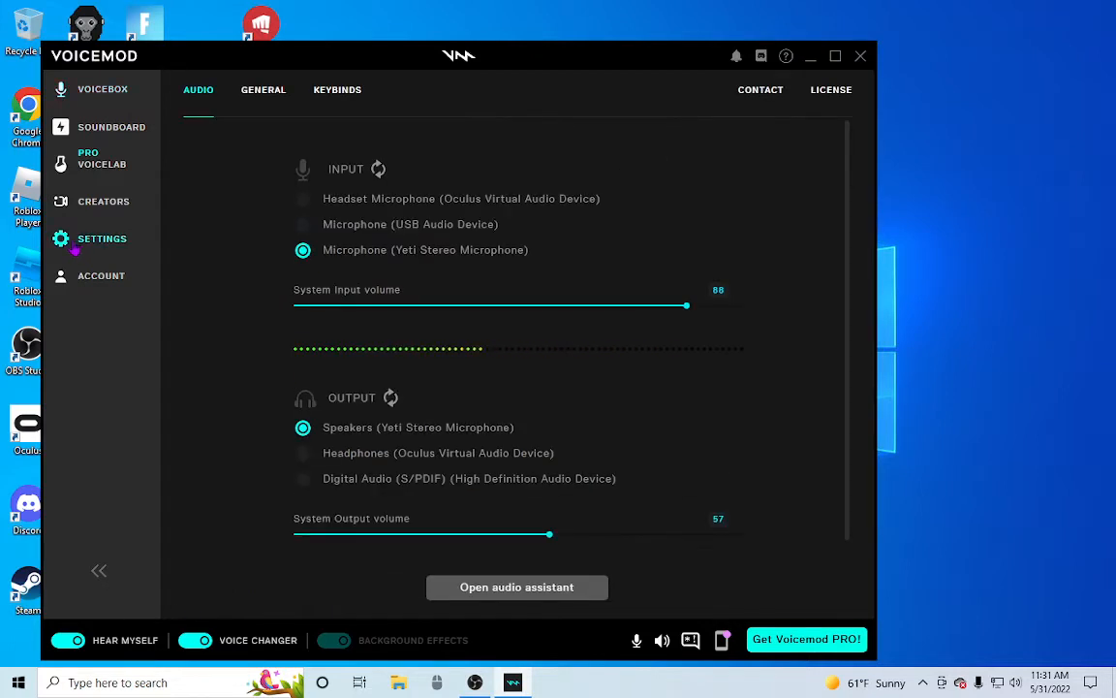
{"action": "mouse_move", "coordinate": [854, 300]}
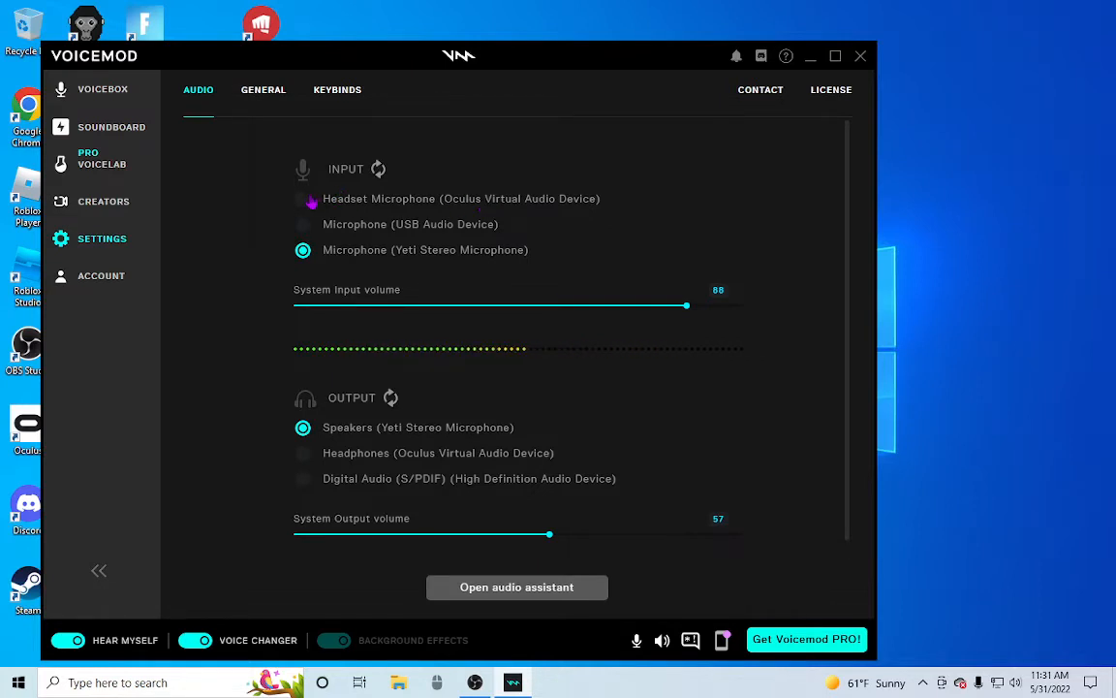
Keep the Yeti Stereo Microphone as Voicemod's input and search Windows for 'Control Panel'.
{"action": "left_click", "coordinate": [303, 198]}
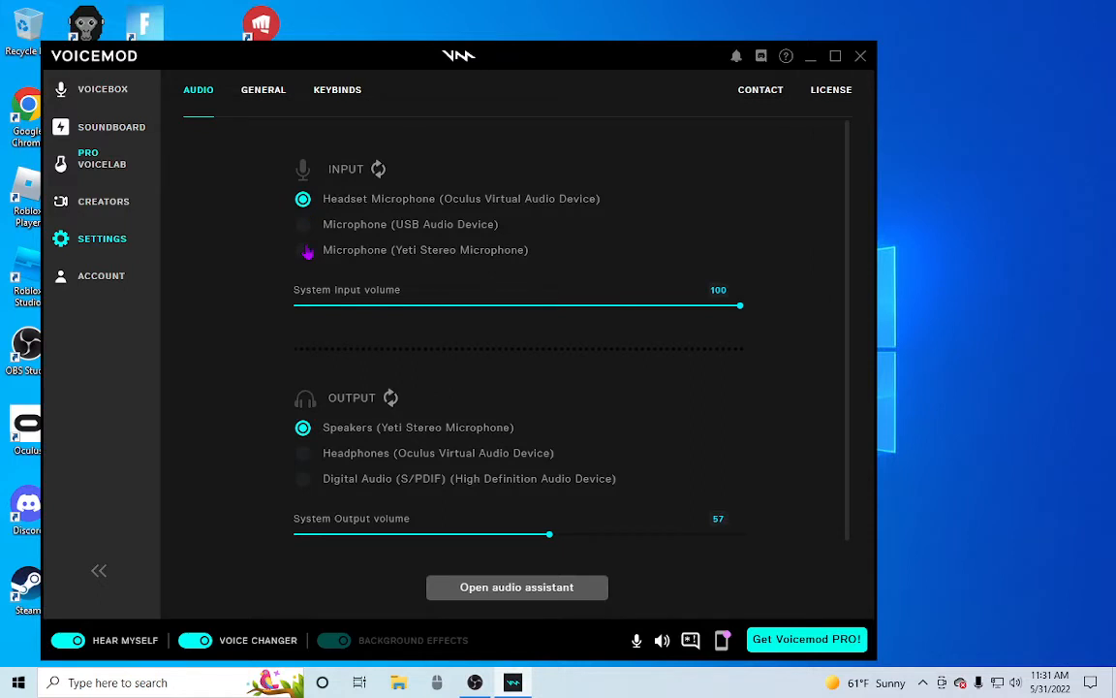
{"action": "left_click", "coordinate": [302, 250]}
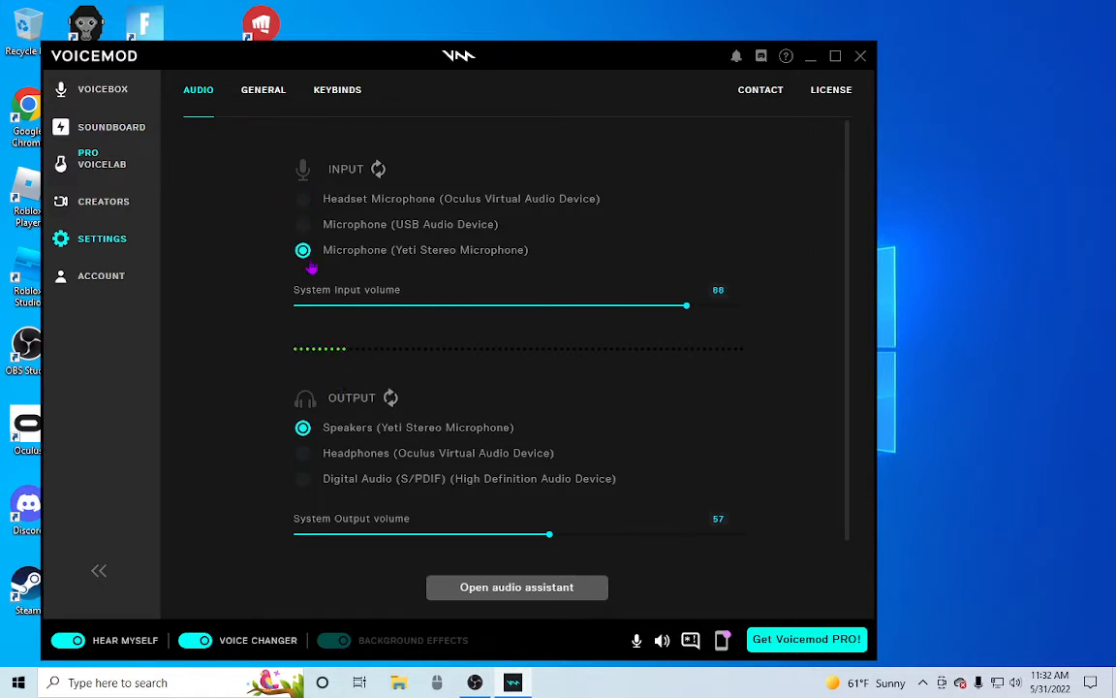
{"action": "mouse_move", "coordinate": [932, 345]}
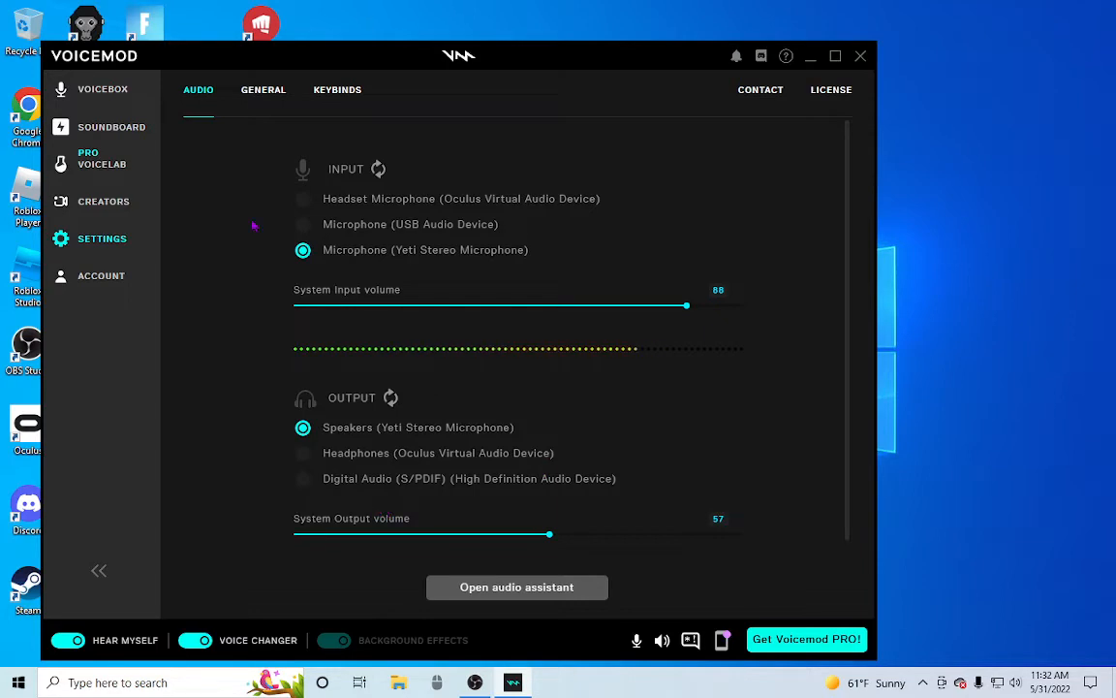
{"action": "mouse_move", "coordinate": [402, 442]}
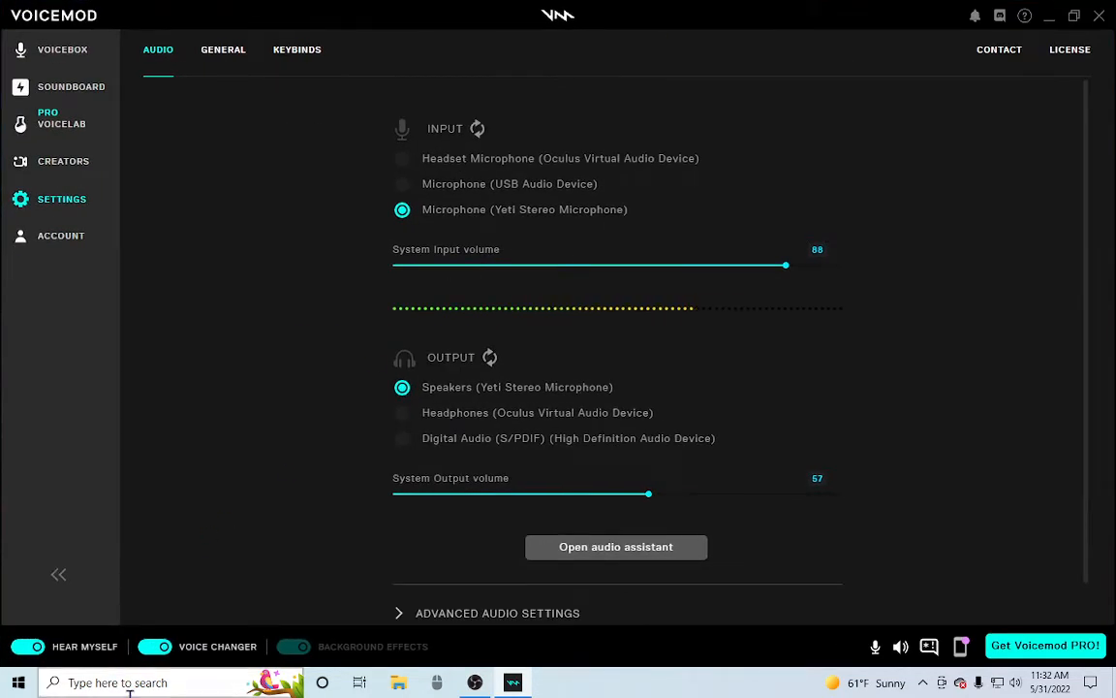
{"action": "type", "text": "Control Panel"}
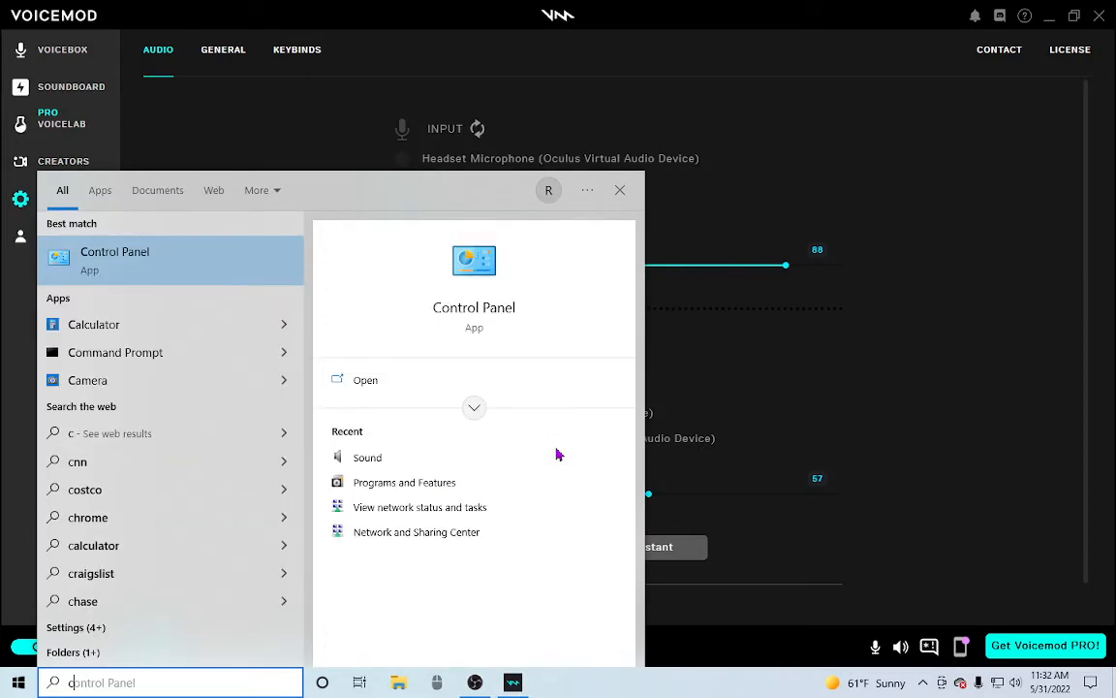
Search for 'control' and launch Control Panel from the best match.
{"action": "type", "text": "control"}
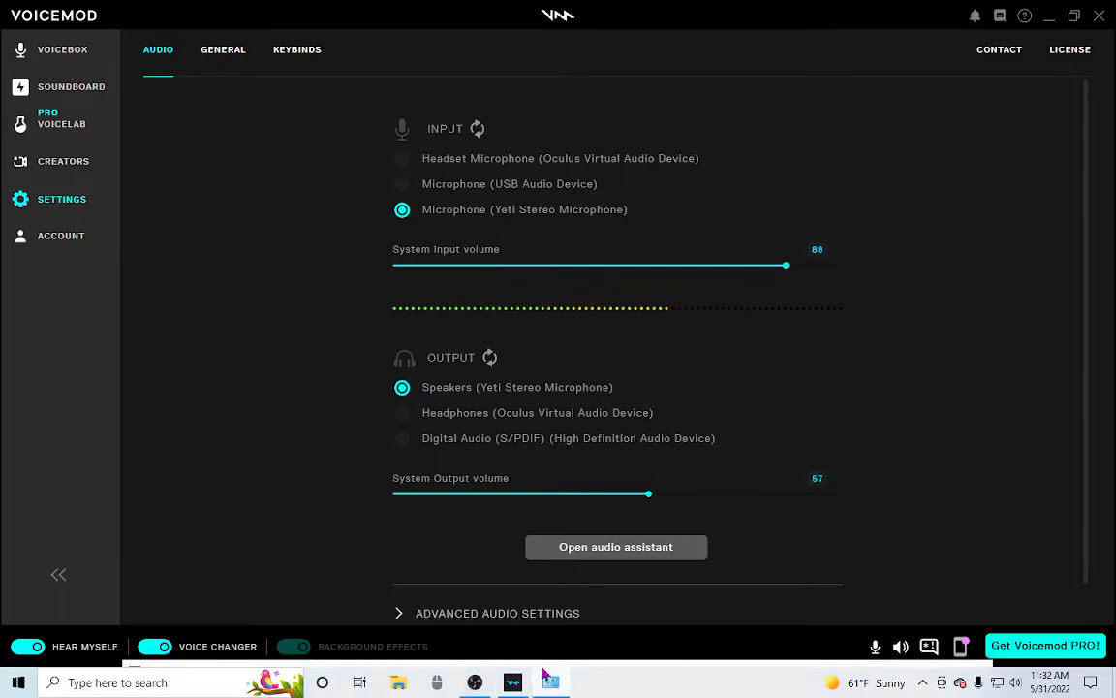
{"action": "left_click", "coordinate": [550, 682]}
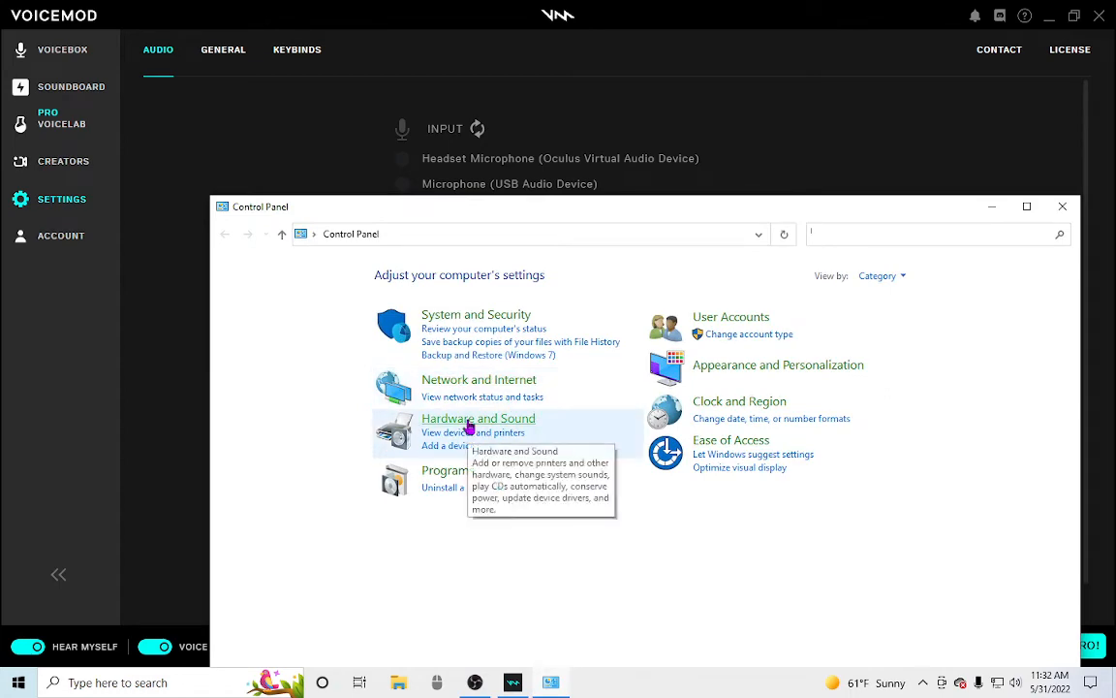
Go through Hardware and Sound to the Sound dialog's Recording devices list.
{"action": "left_click", "coordinate": [477, 419]}
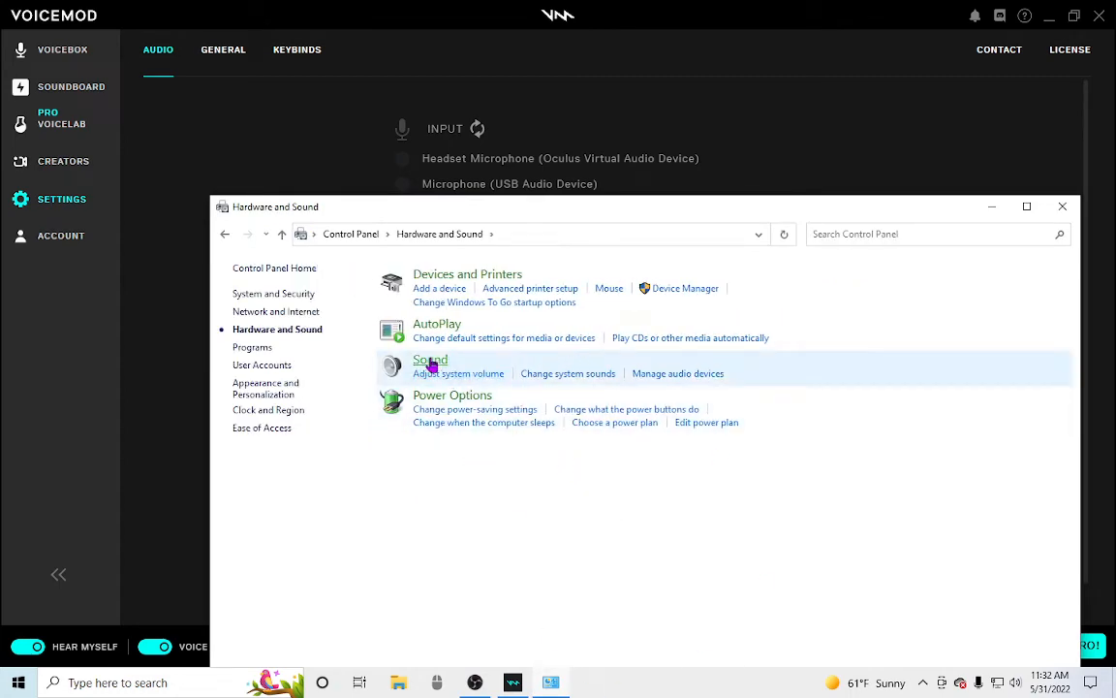
{"action": "left_click", "coordinate": [430, 359]}
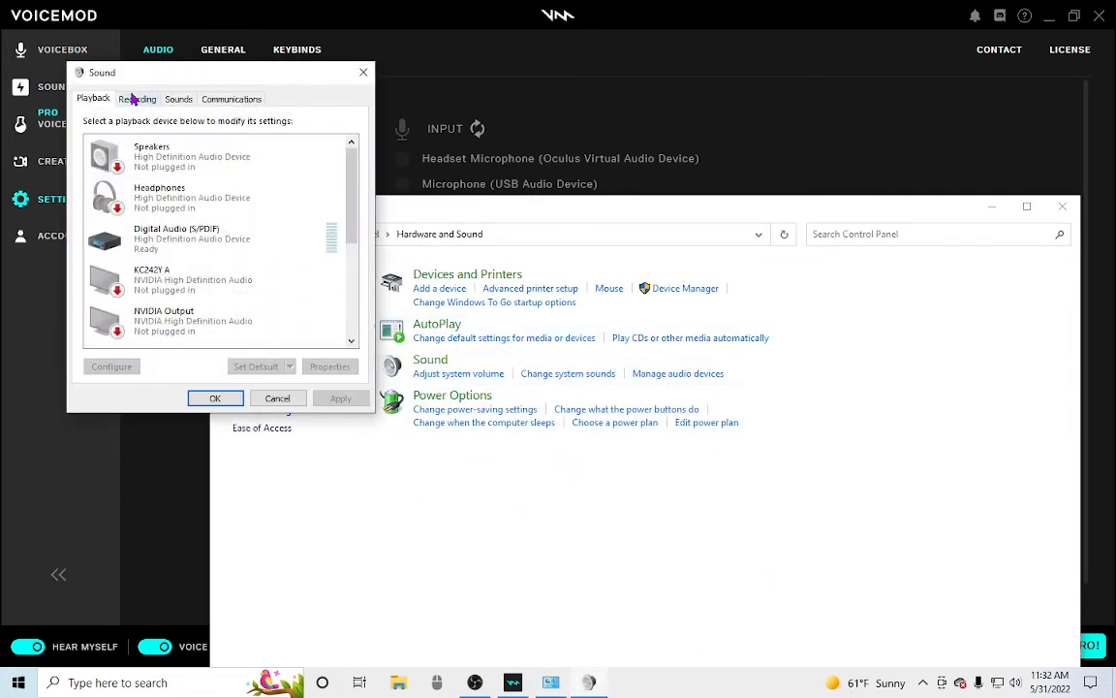
{"action": "left_click", "coordinate": [136, 97]}
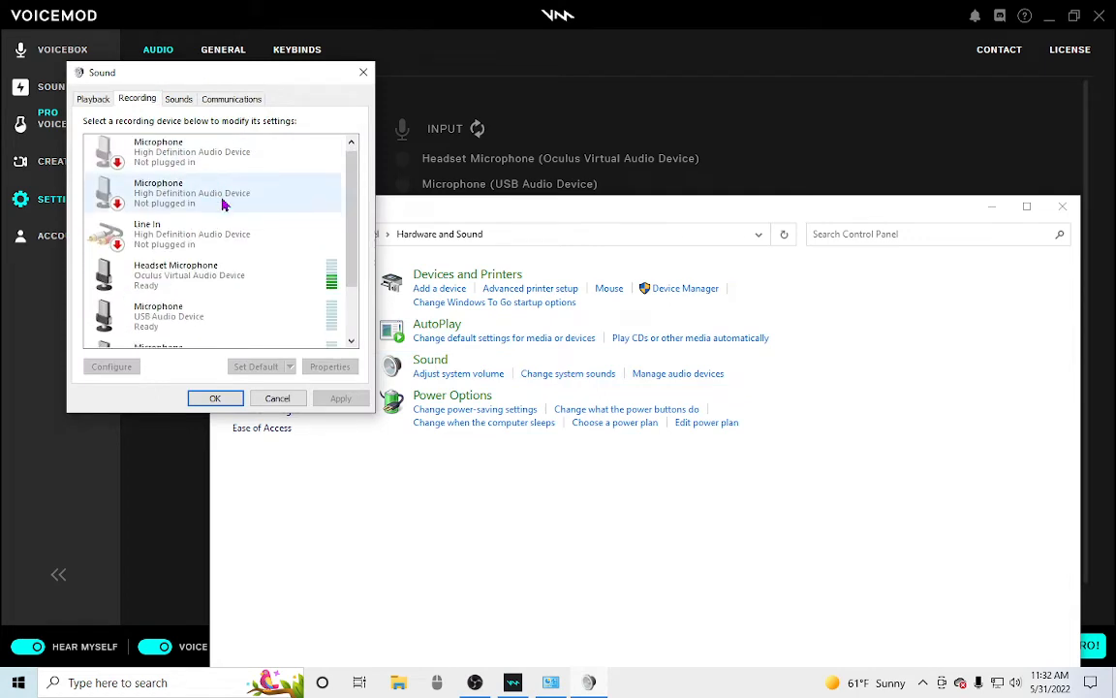
{"action": "scroll", "scroll_direction": "down", "scroll_amount": 3}
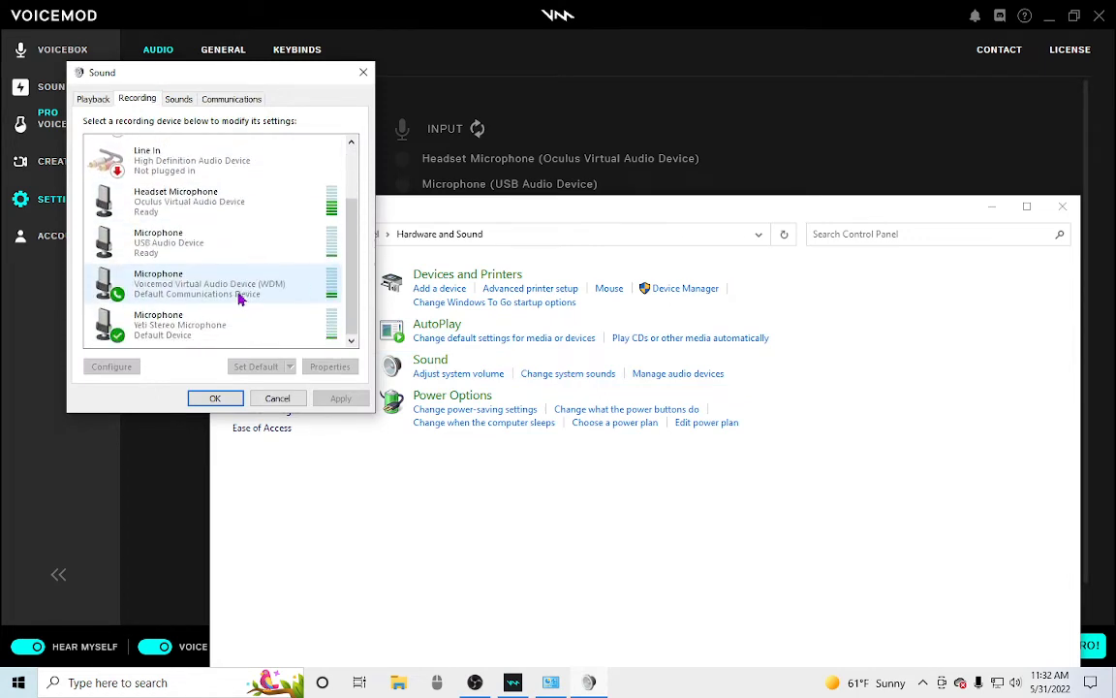
{"action": "mouse_move", "coordinate": [145, 289]}
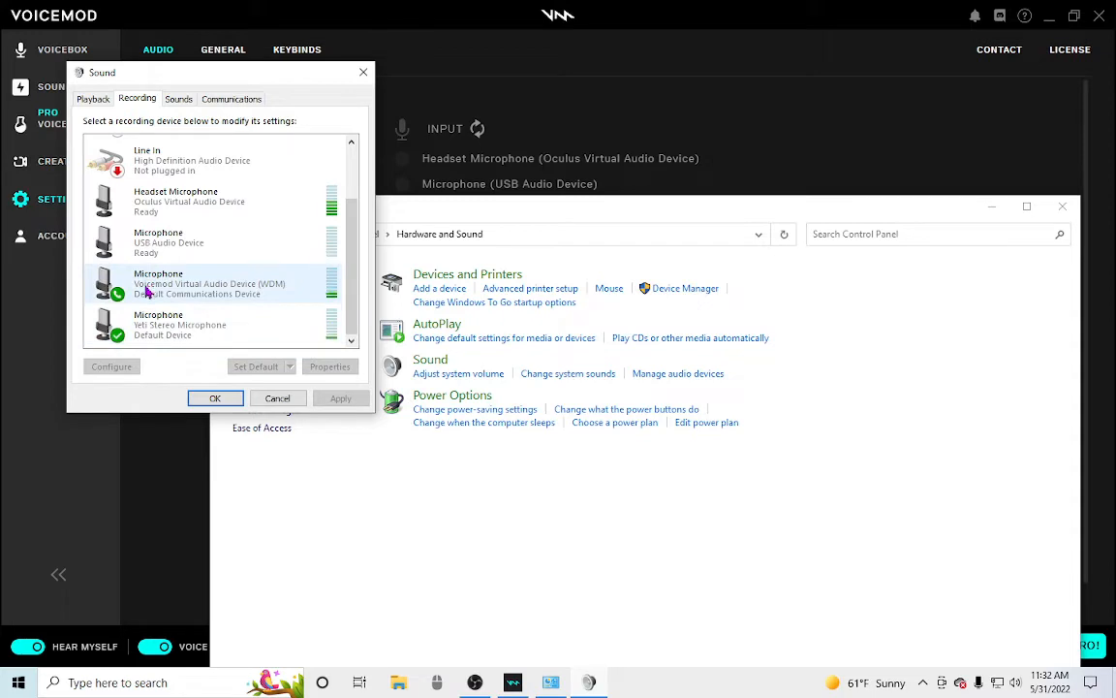
{"action": "mouse_move", "coordinate": [250, 295]}
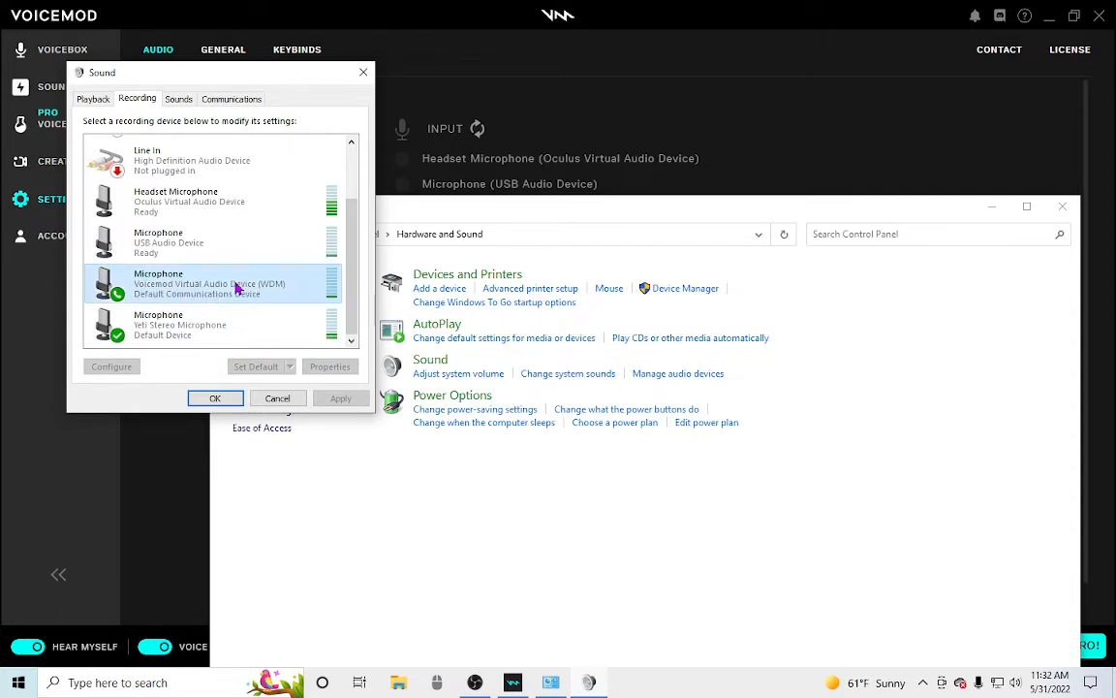
Set the Voicemod Virtual Audio Device microphone as the default recording device.
{"action": "right_click", "coordinate": [236, 283]}
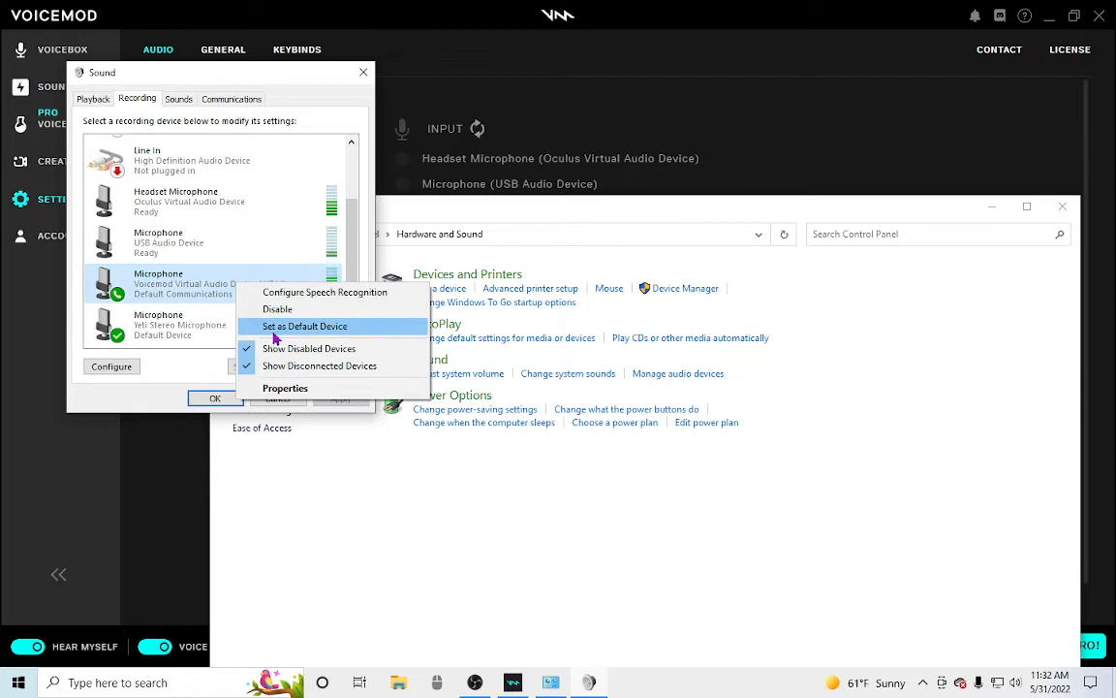
{"action": "left_click", "coordinate": [304, 326]}
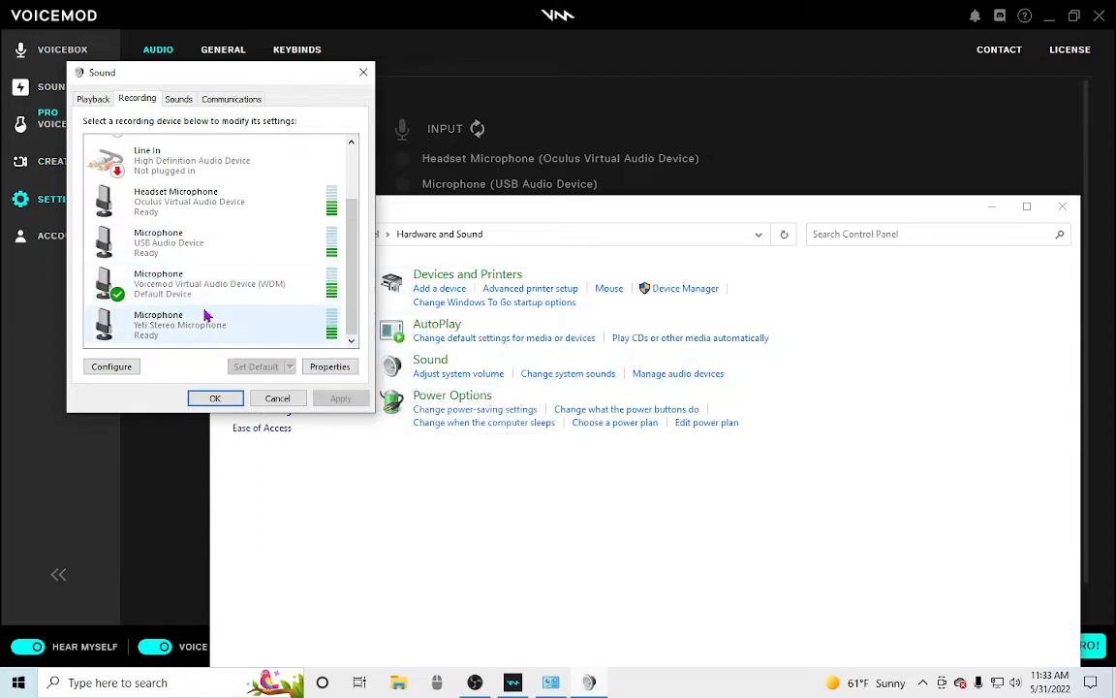
{"action": "mouse_move", "coordinate": [275, 349]}
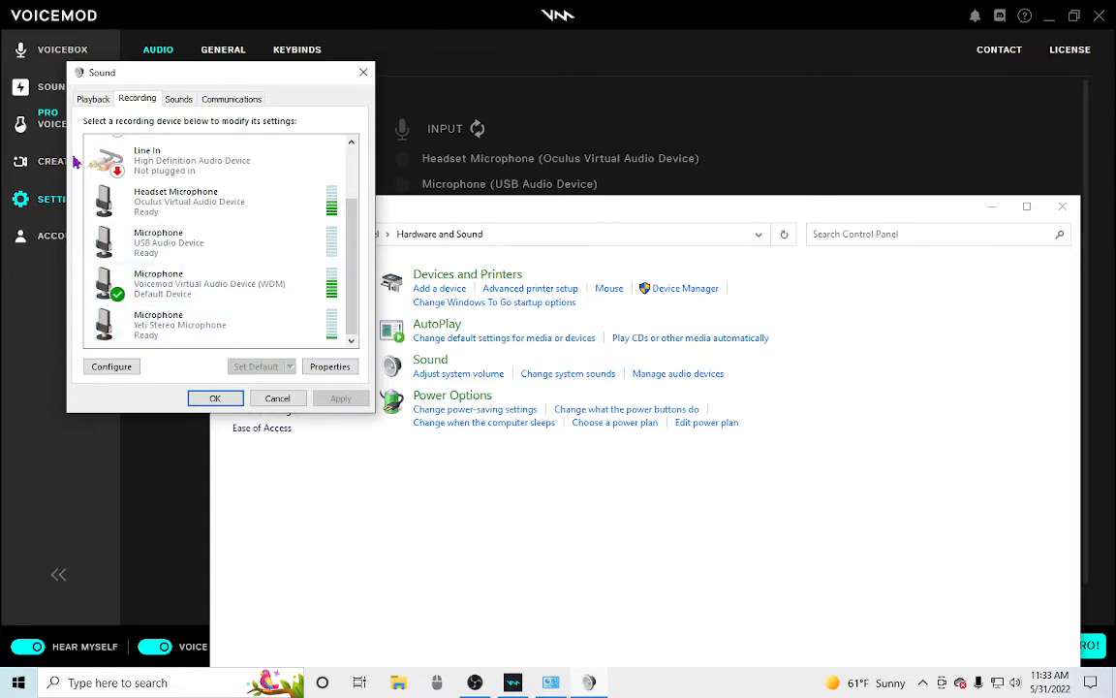
{"action": "mouse_move", "coordinate": [363, 72]}
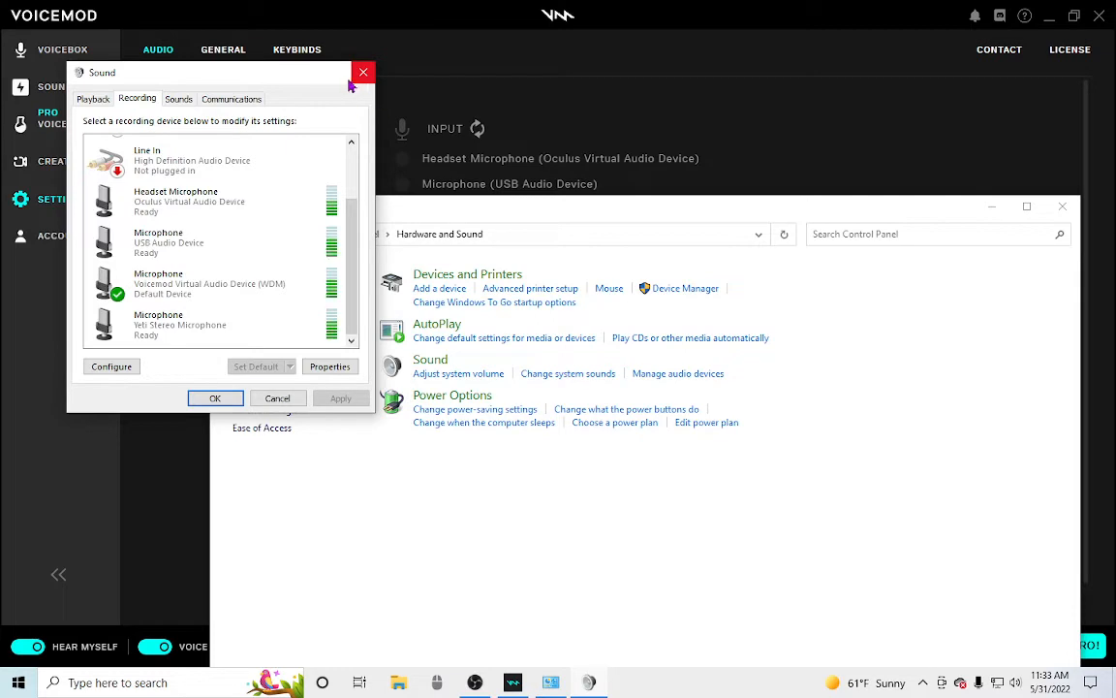
{"action": "mouse_move", "coordinate": [357, 93]}
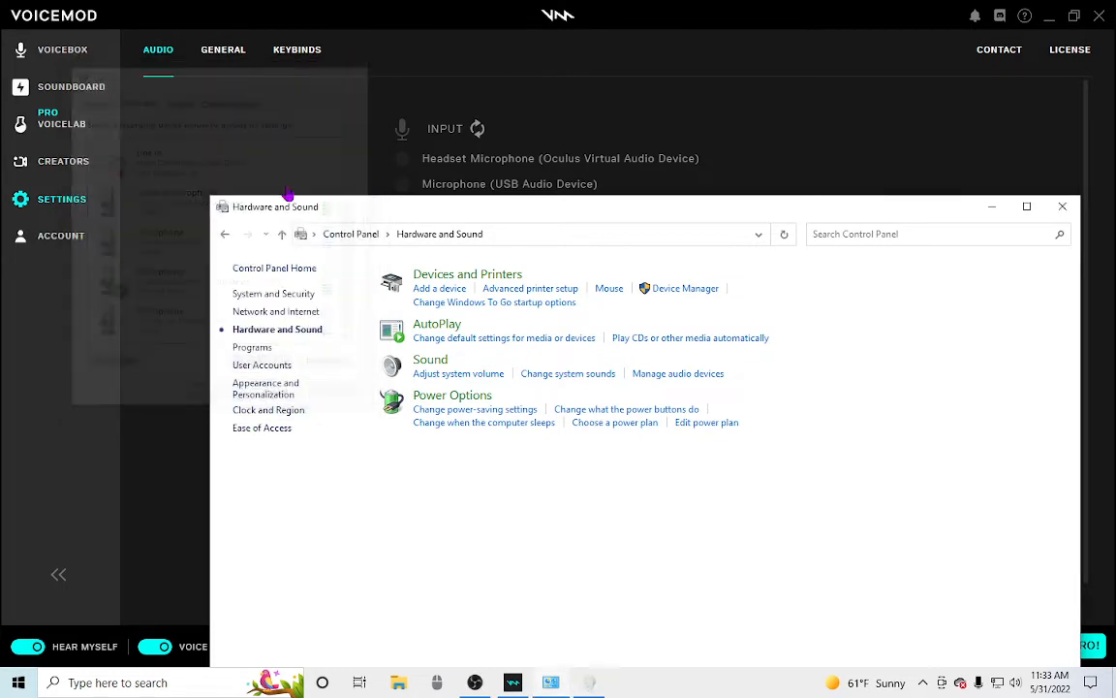
Close Control Panel to return to Voicemod's audio settings.
{"action": "left_click", "coordinate": [1062, 206]}
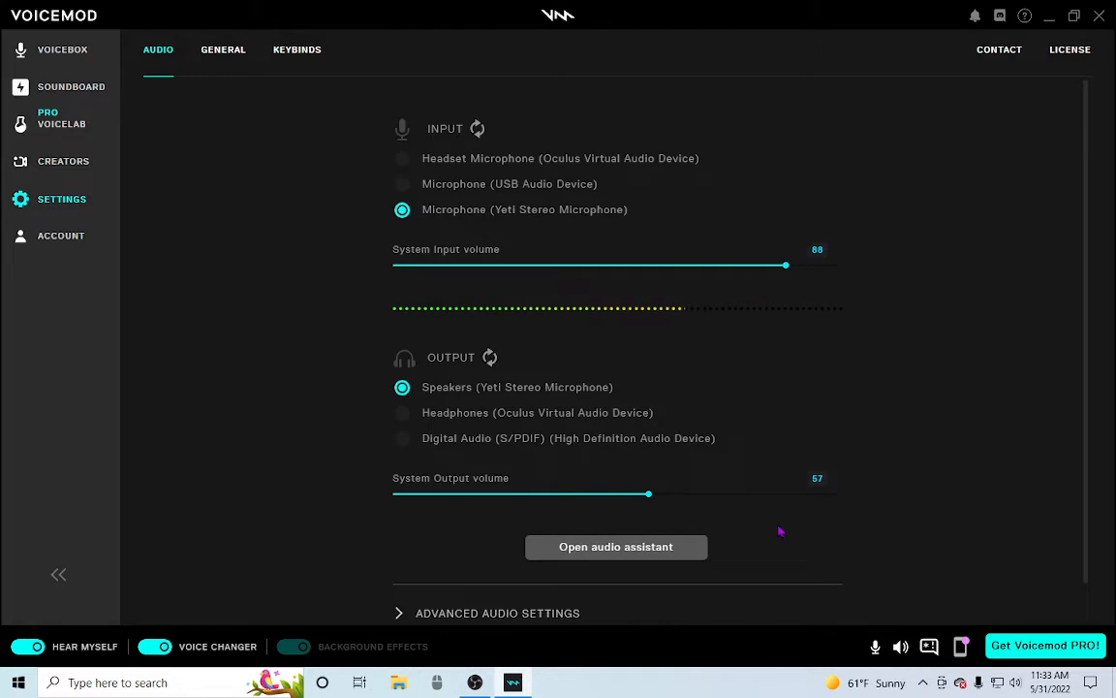
{"action": "mouse_move", "coordinate": [701, 435]}
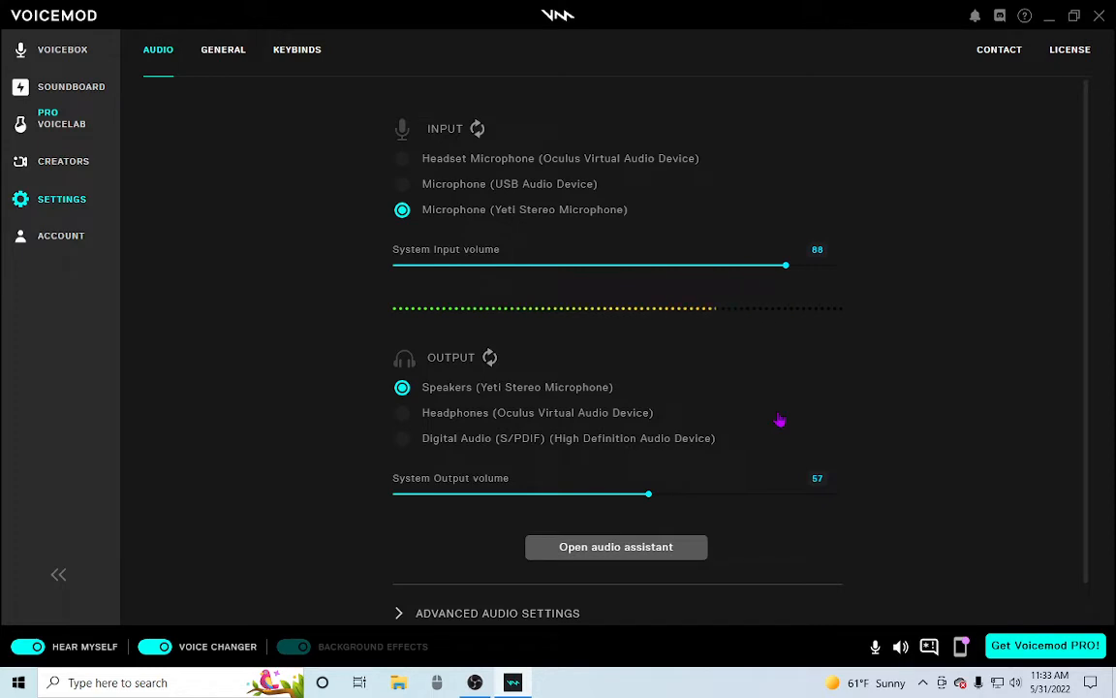
{"action": "mouse_move", "coordinate": [60, 535]}
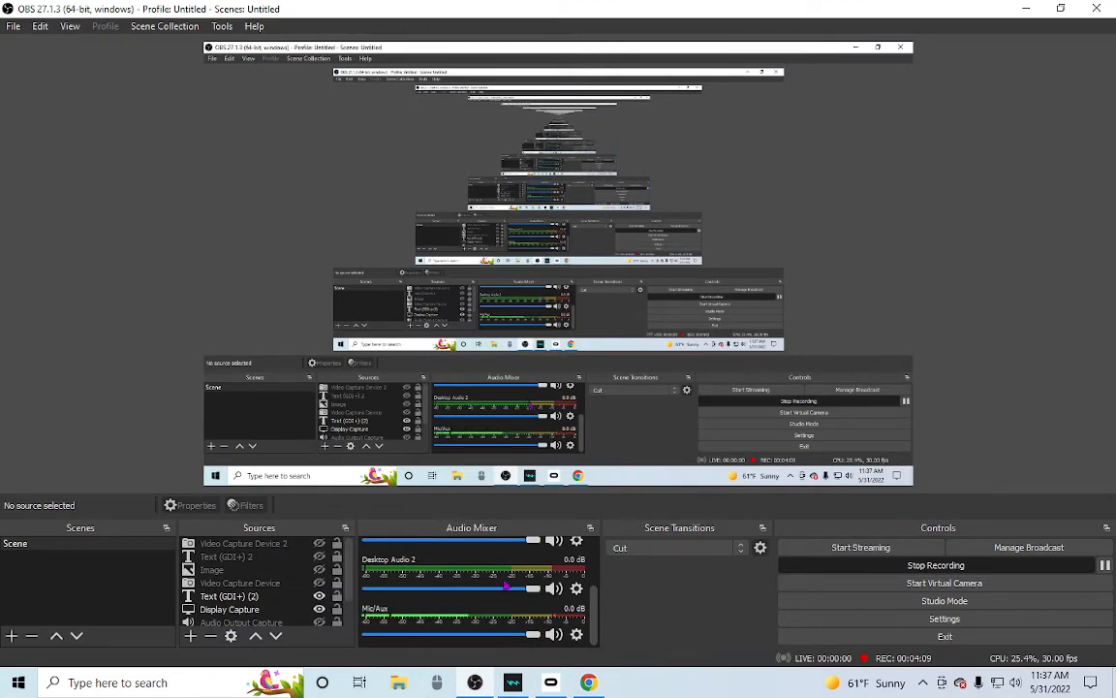
Bring Chrome forward on the oculus.com Meta Quest casting page.
{"action": "left_click", "coordinate": [590, 682]}
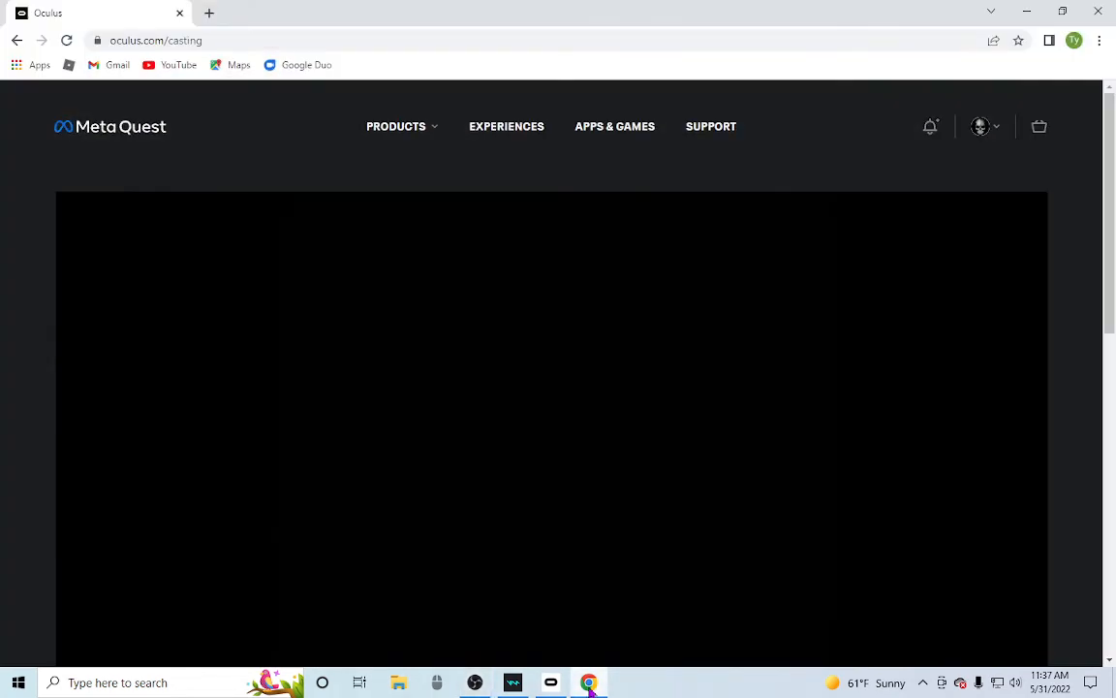
{"action": "mouse_move", "coordinate": [662, 462]}
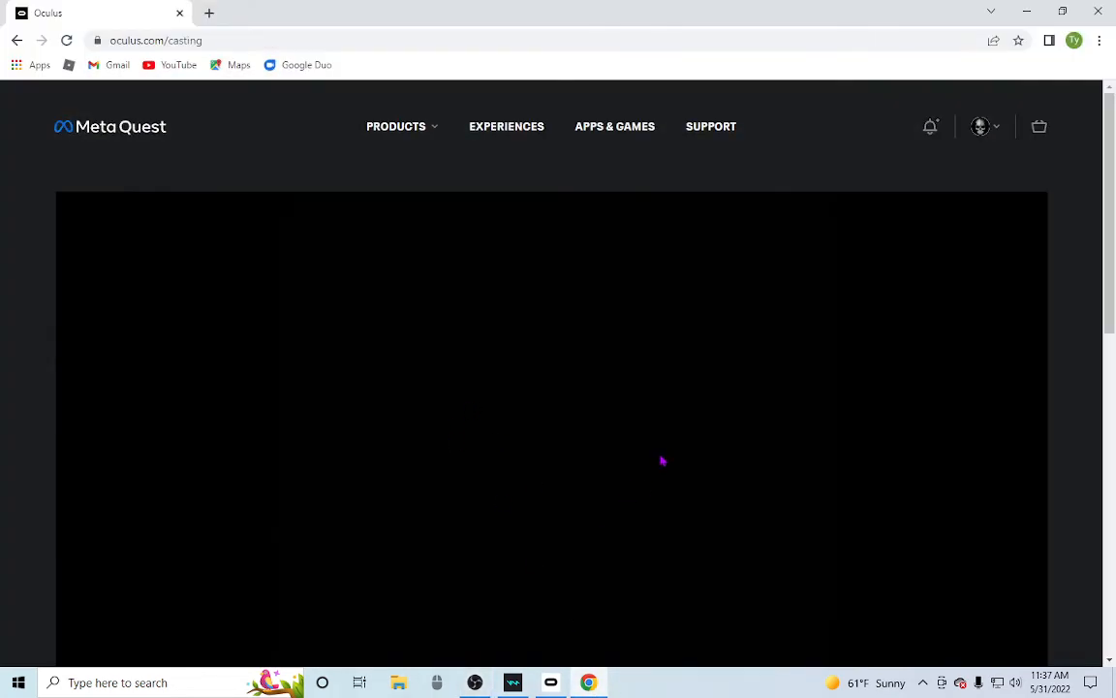
{"action": "mouse_move", "coordinate": [700, 489]}
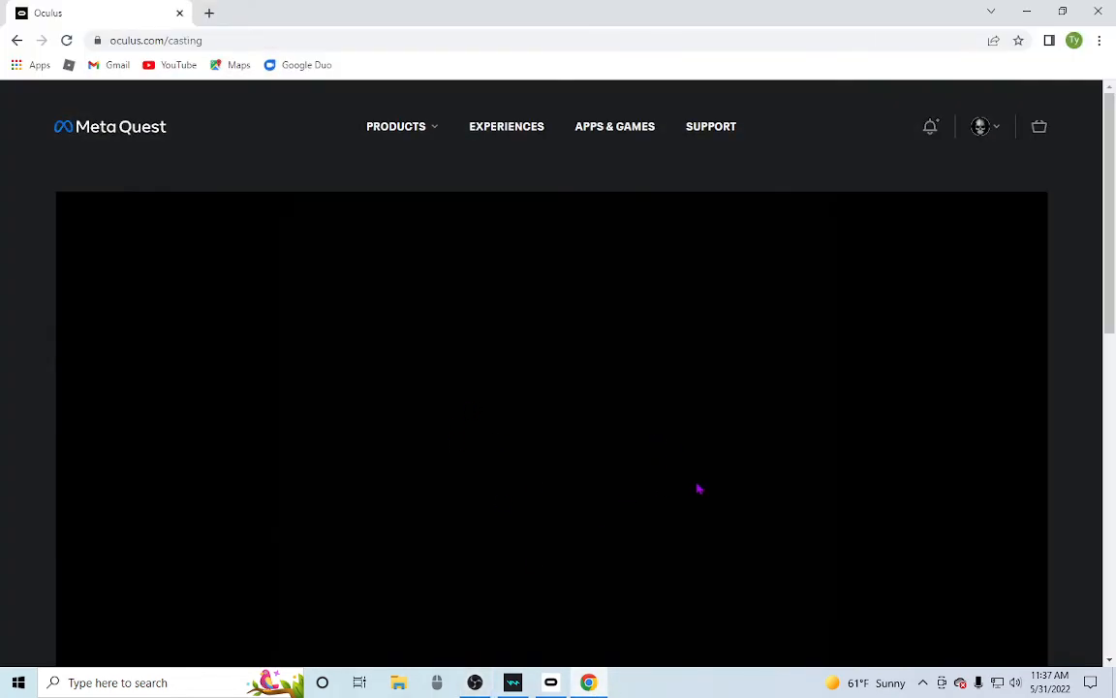
{"action": "mouse_move", "coordinate": [562, 444]}
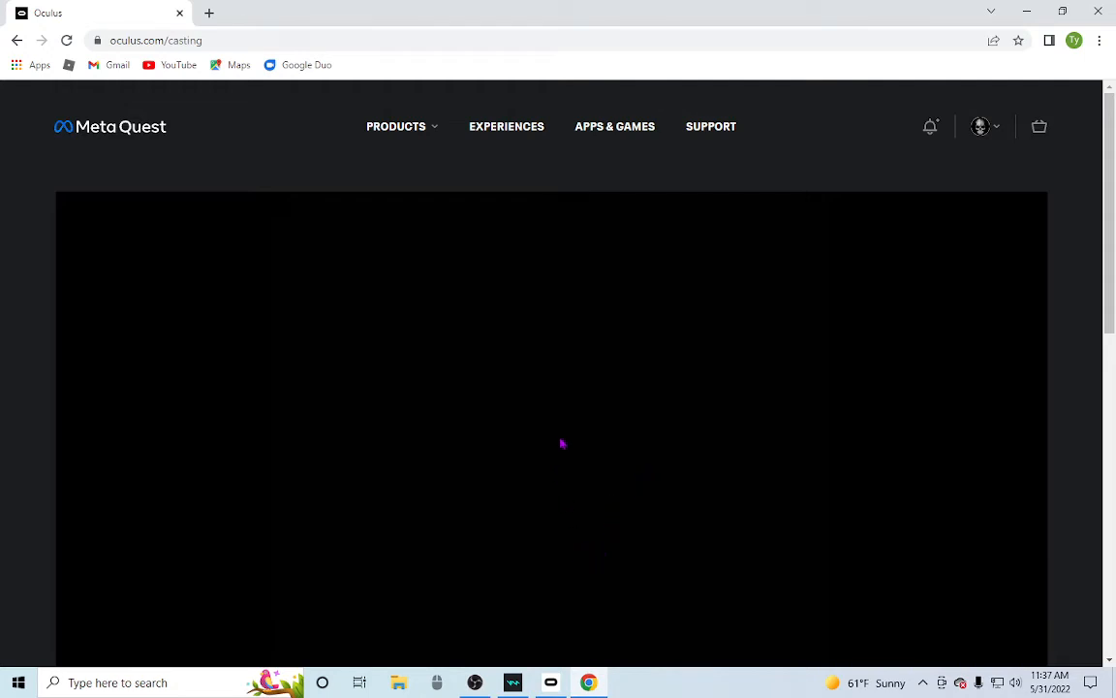
{"action": "mouse_move", "coordinate": [505, 126]}
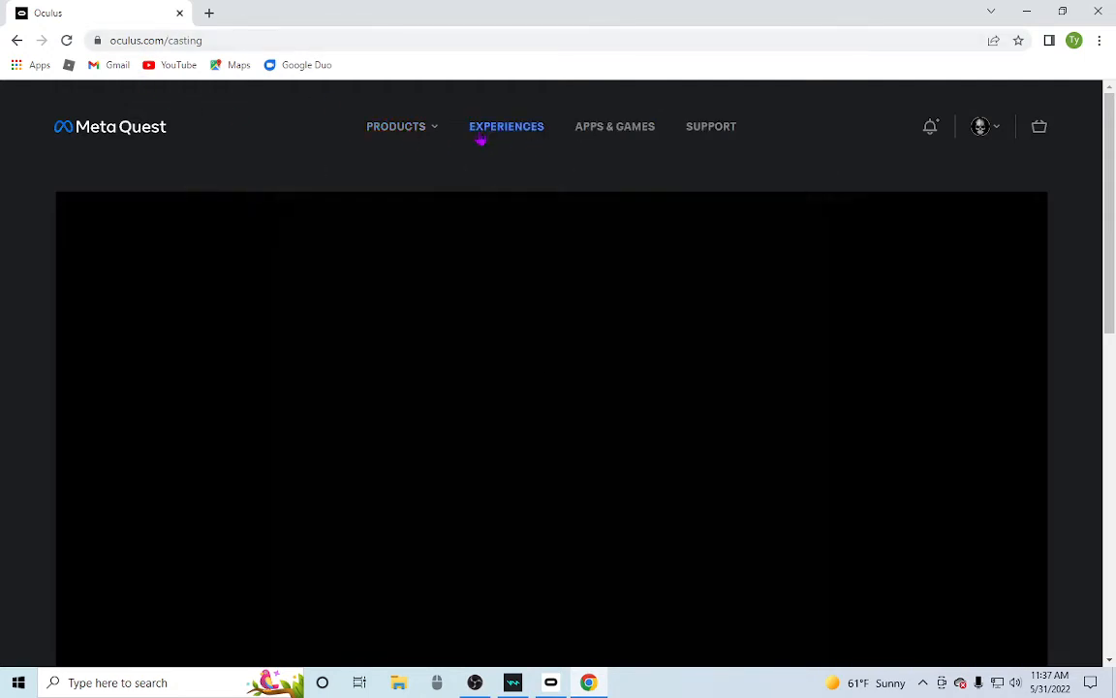